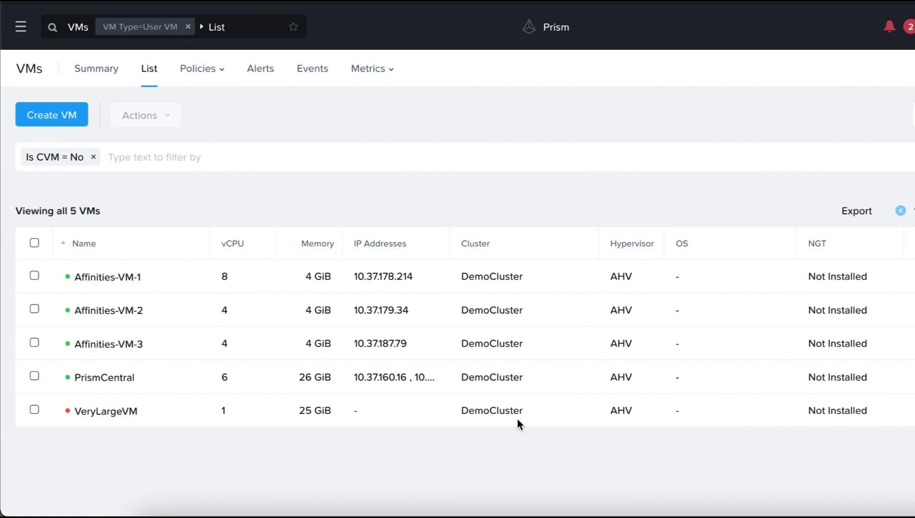
pyautogui.moveTo(143, 229)
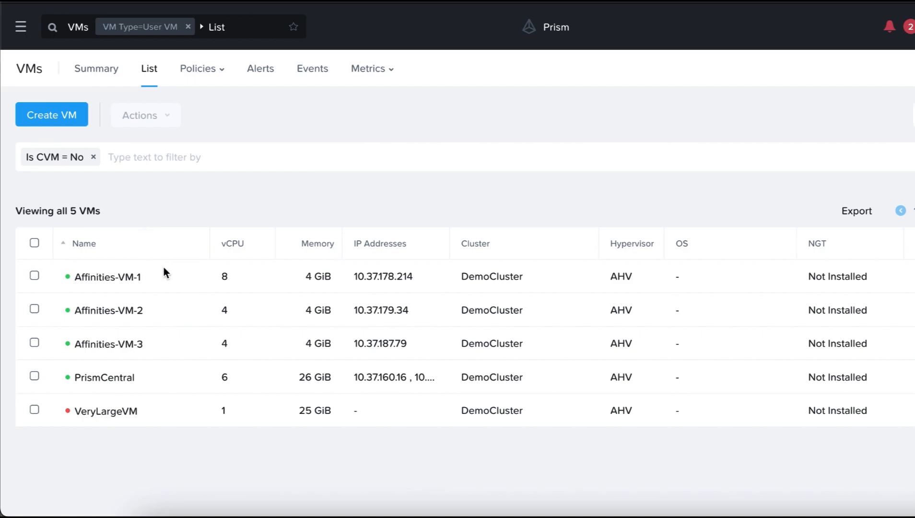
pyautogui.moveTo(154, 323)
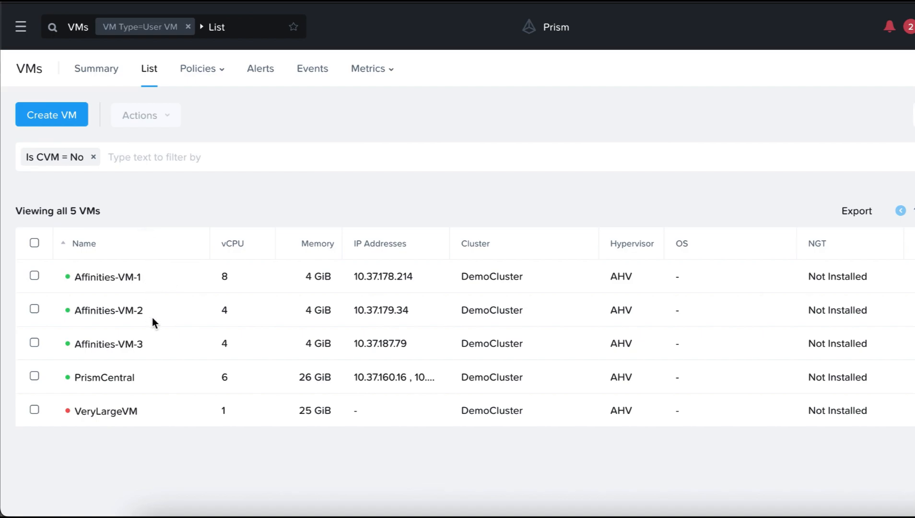
pyautogui.moveTo(158, 348)
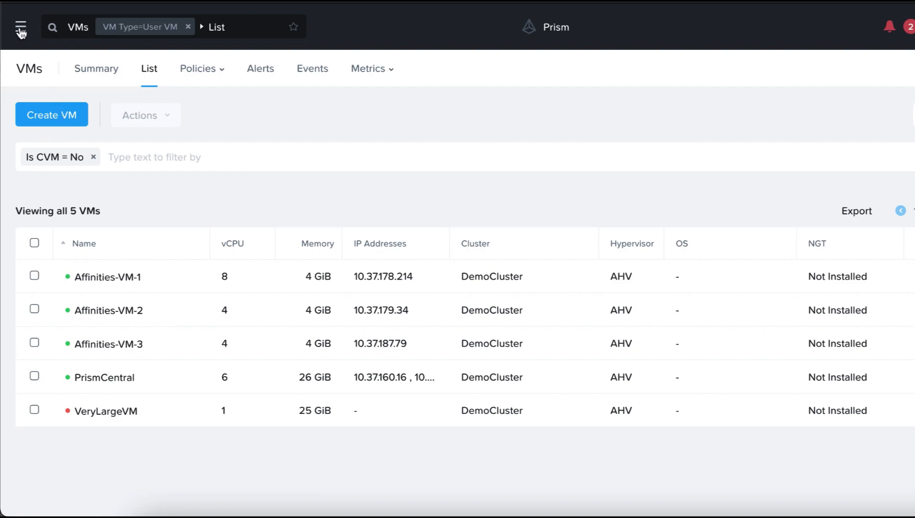
# - Show the HostAffinityTest category summary with its Hosts and VMs values from Administration > Categories
pyautogui.click(20, 27)
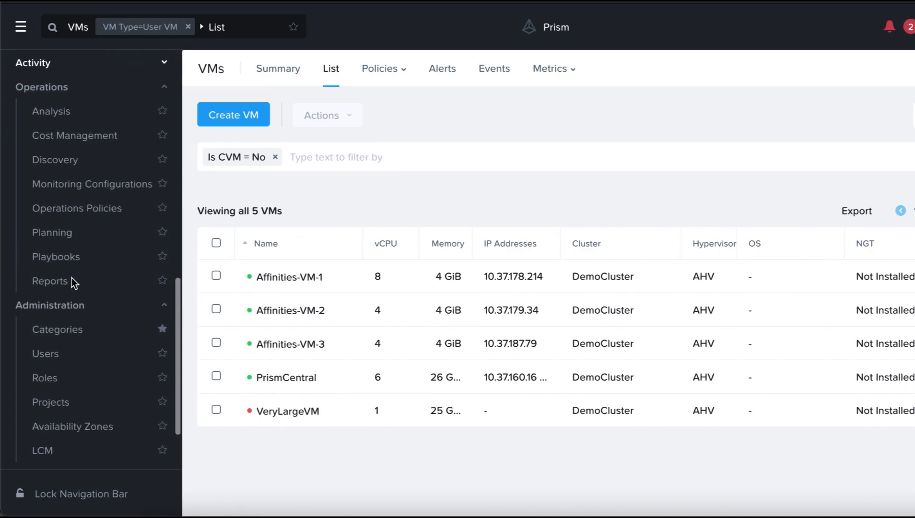
pyautogui.click(56, 329)
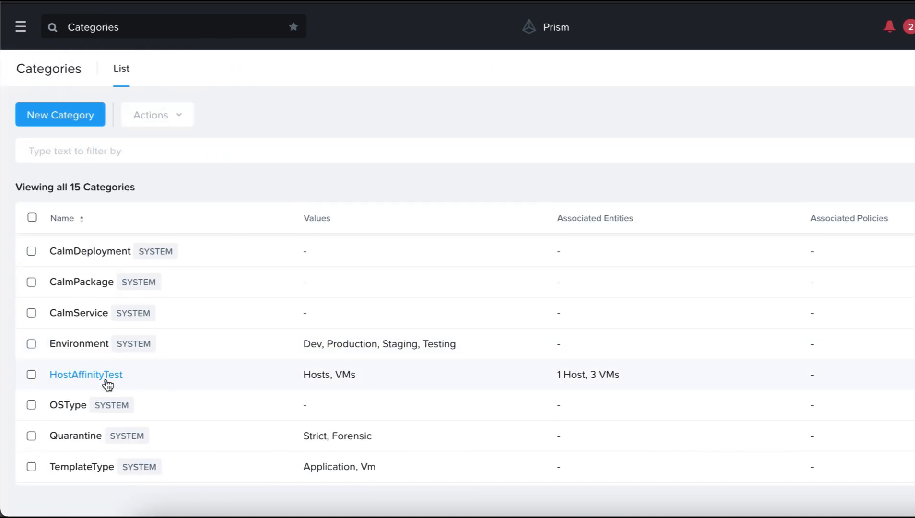
pyautogui.click(86, 374)
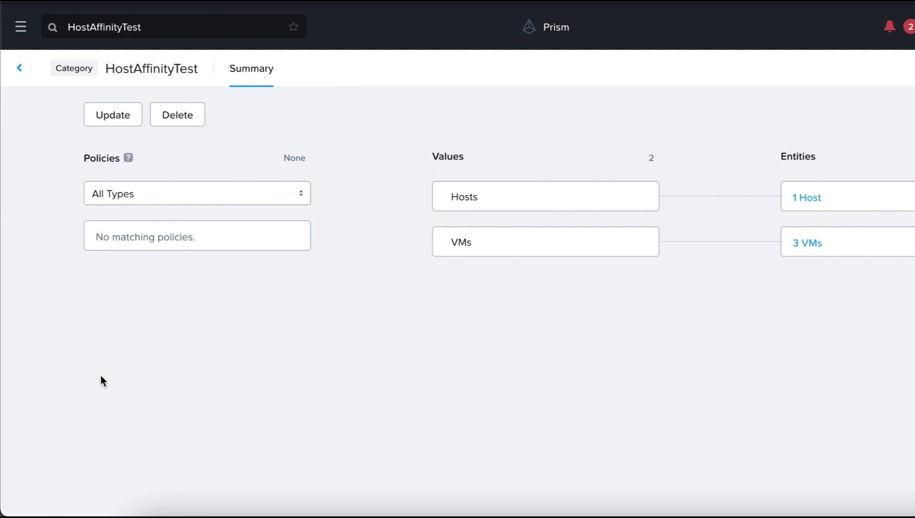
pyautogui.click(545, 196)
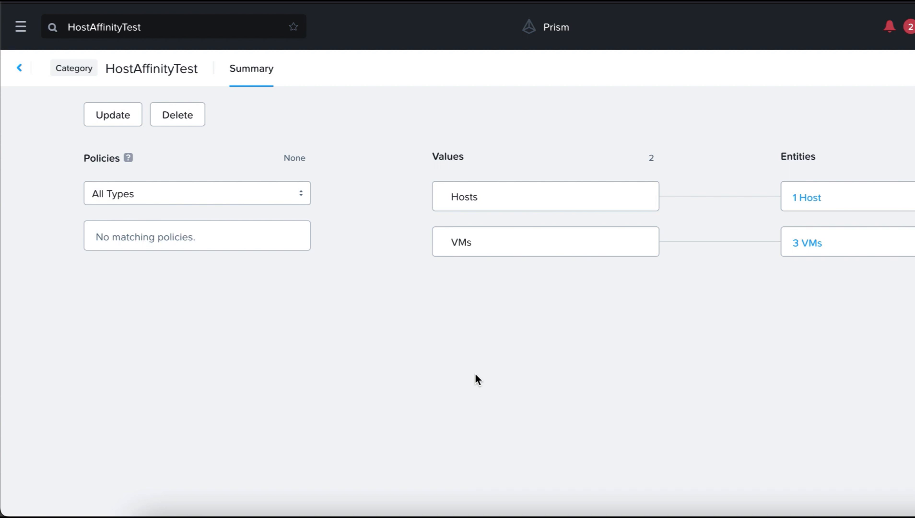
pyautogui.moveTo(29, 31)
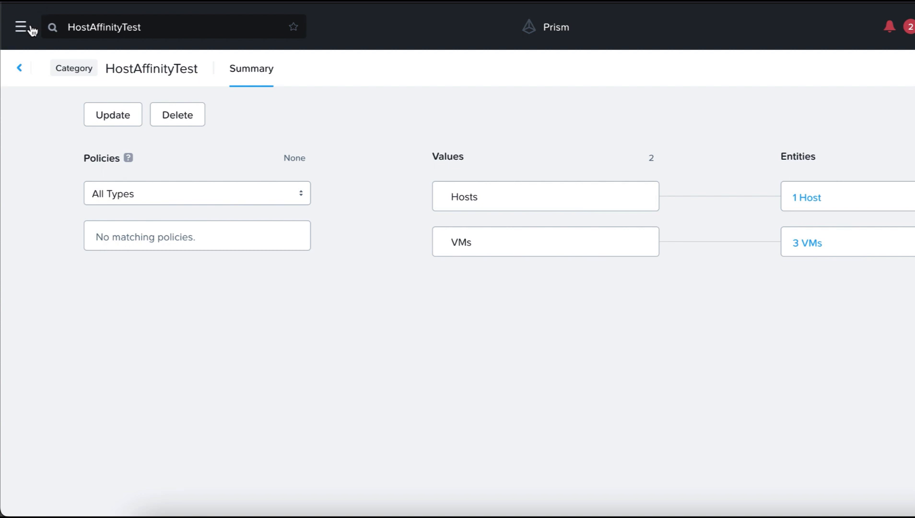
# - Start a new affinity policy from VMs > Policies > Affinity Policies named HostAffinityPolicy
pyautogui.click(21, 27)
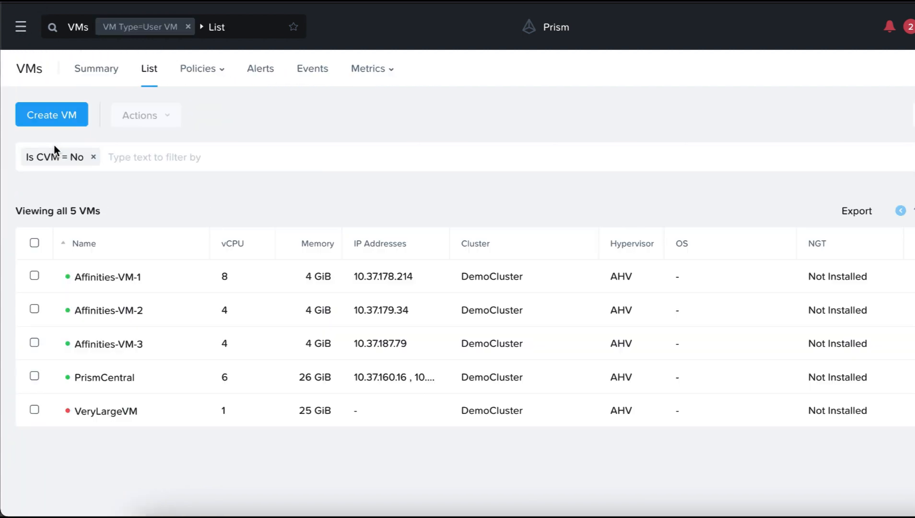
pyautogui.click(199, 68)
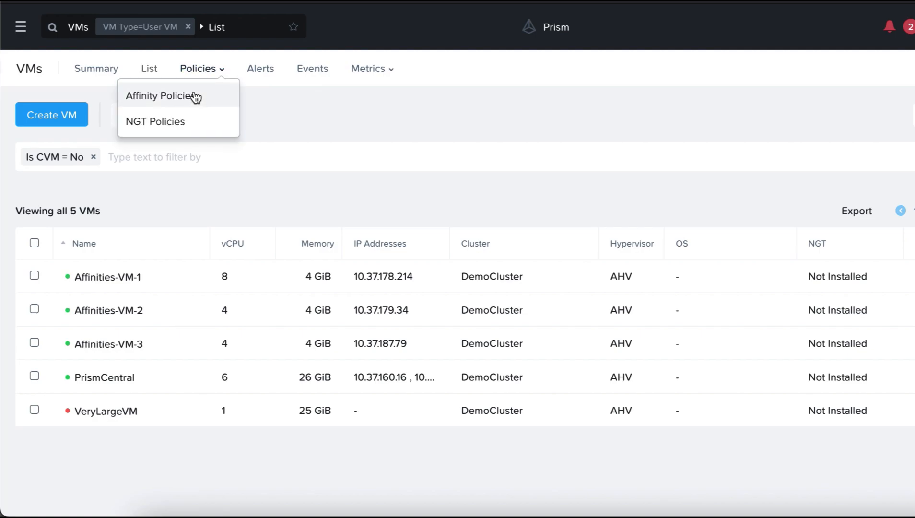
pyautogui.click(169, 96)
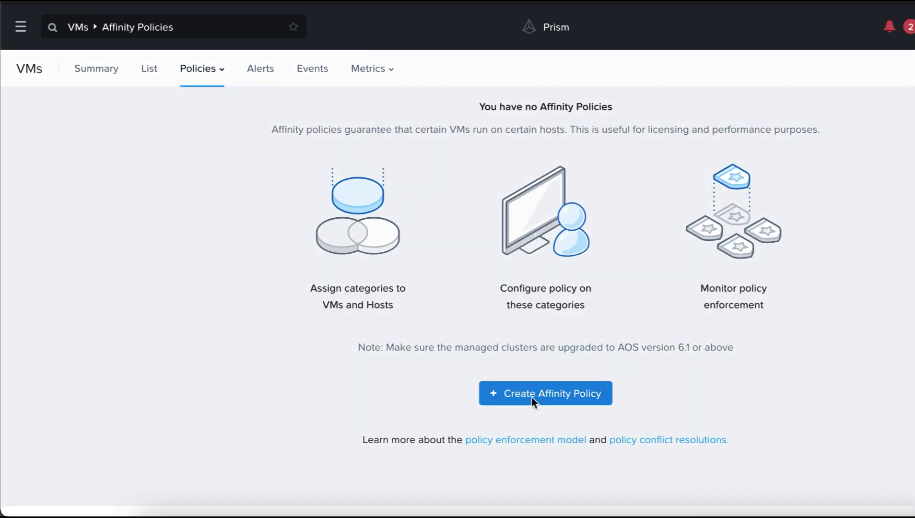
pyautogui.click(545, 392)
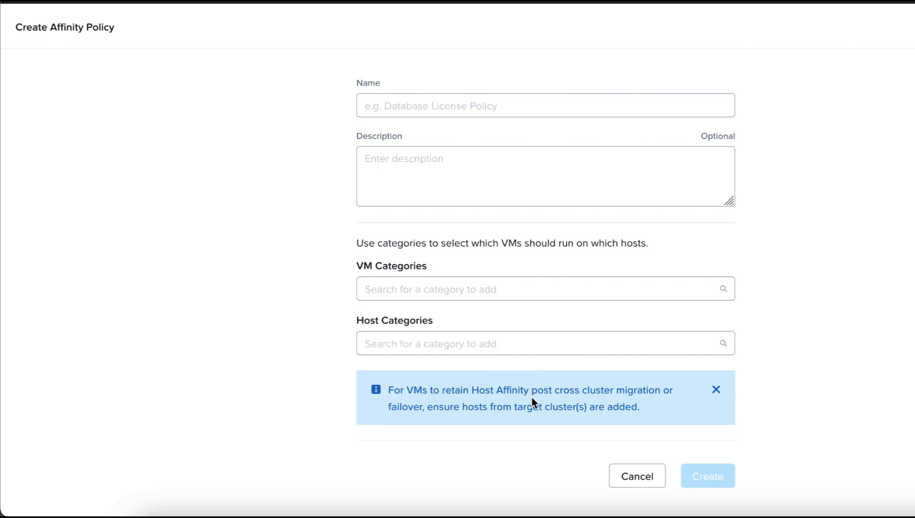
pyautogui.click(545, 106)
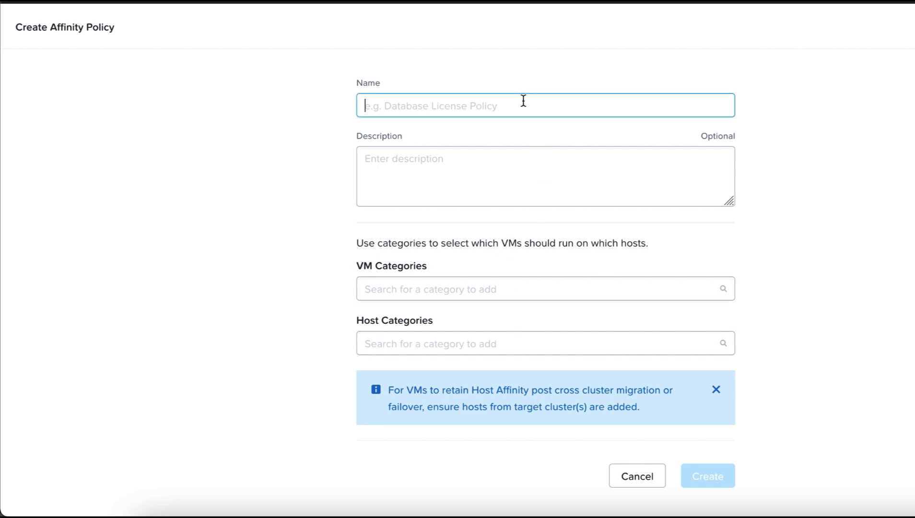
pyautogui.write('HostAffinityPolicy')
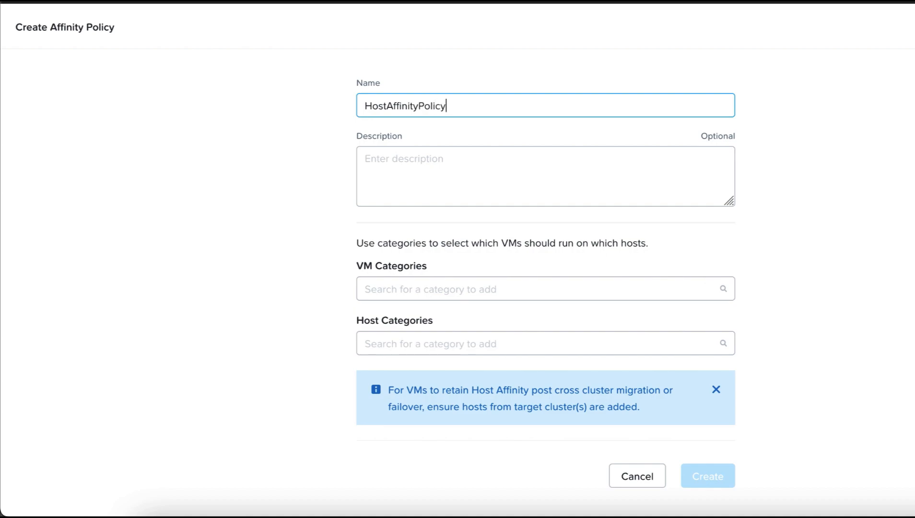
pyautogui.moveTo(528, 282)
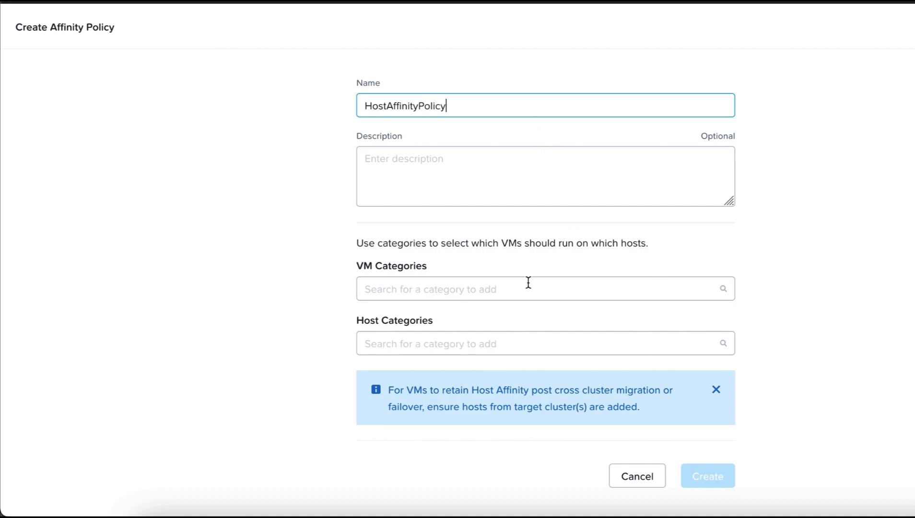
# - Add HostAffinityTest:VMs and HostAffinityTest:Hosts categories and create the policy with one host
pyautogui.click(545, 288)
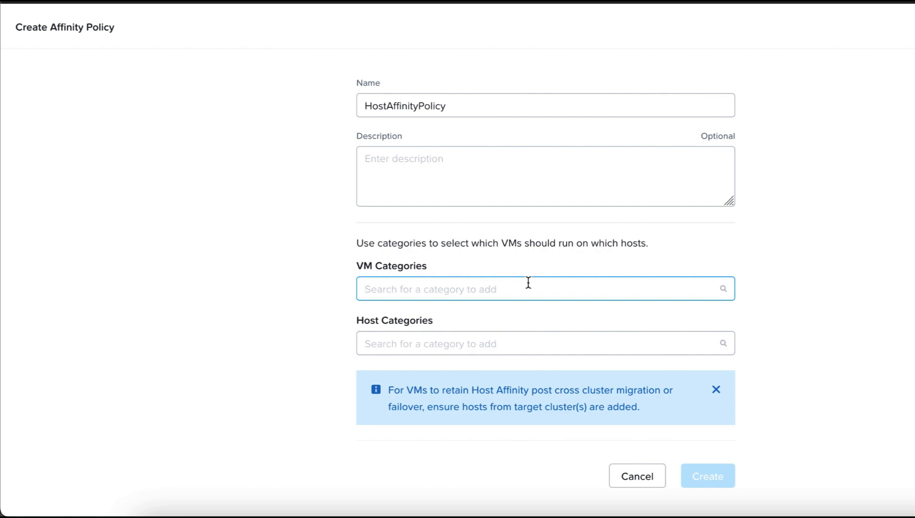
pyautogui.write('host')
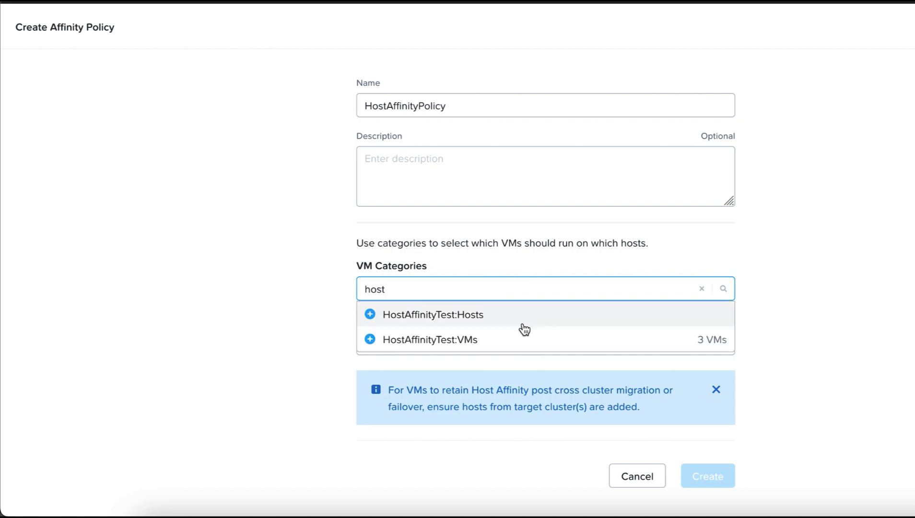
pyautogui.moveTo(512, 340)
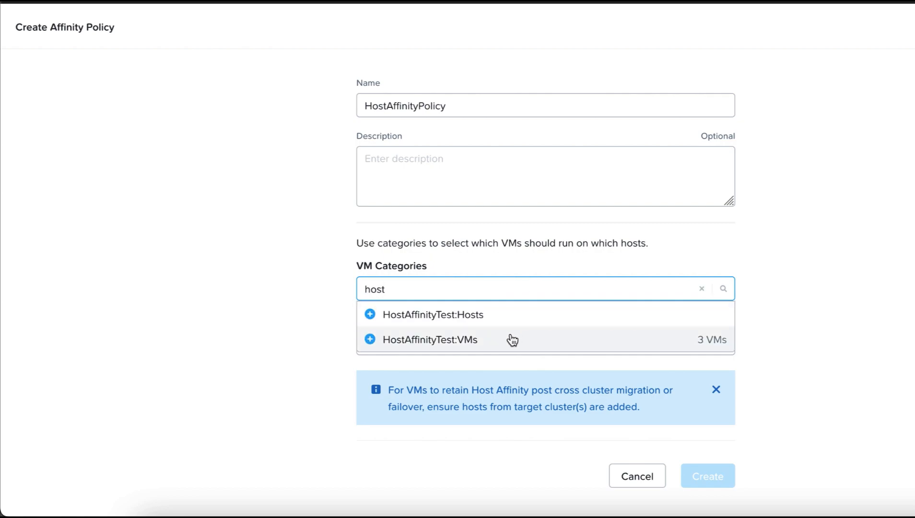
pyautogui.click(428, 340)
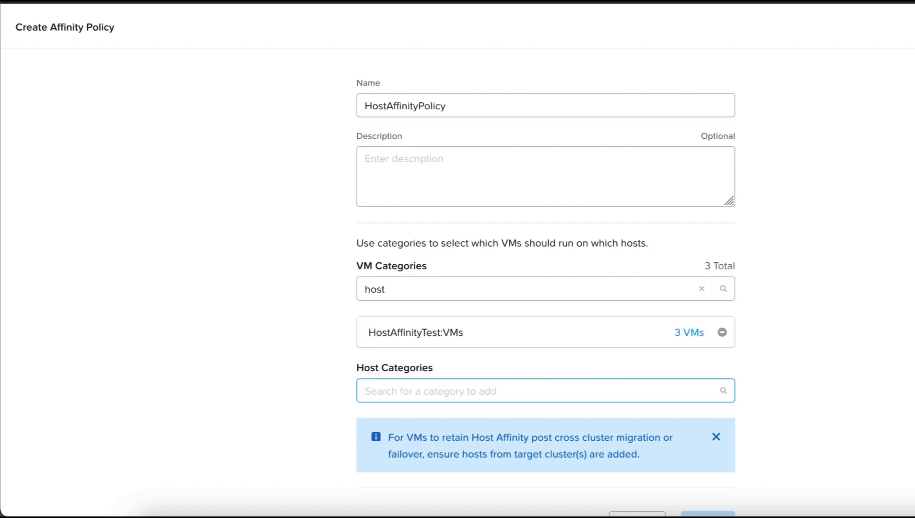
pyautogui.write('Host')
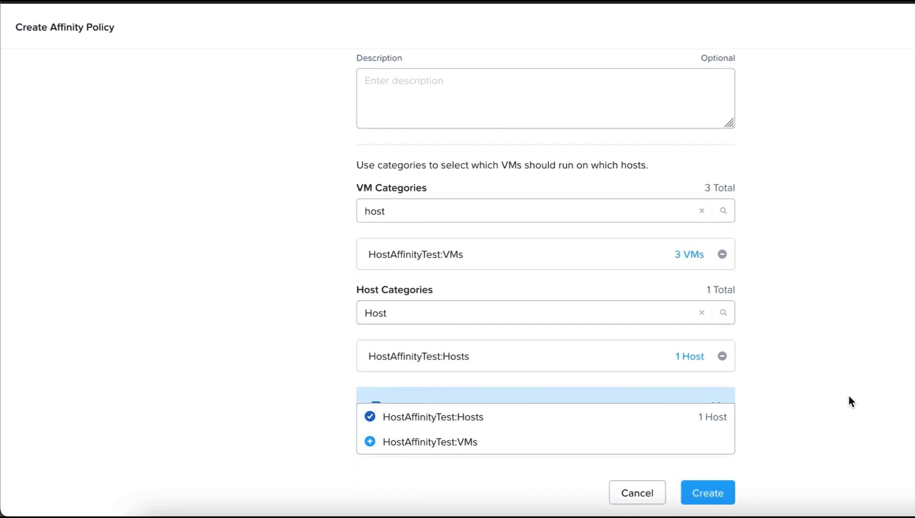
pyautogui.click(707, 492)
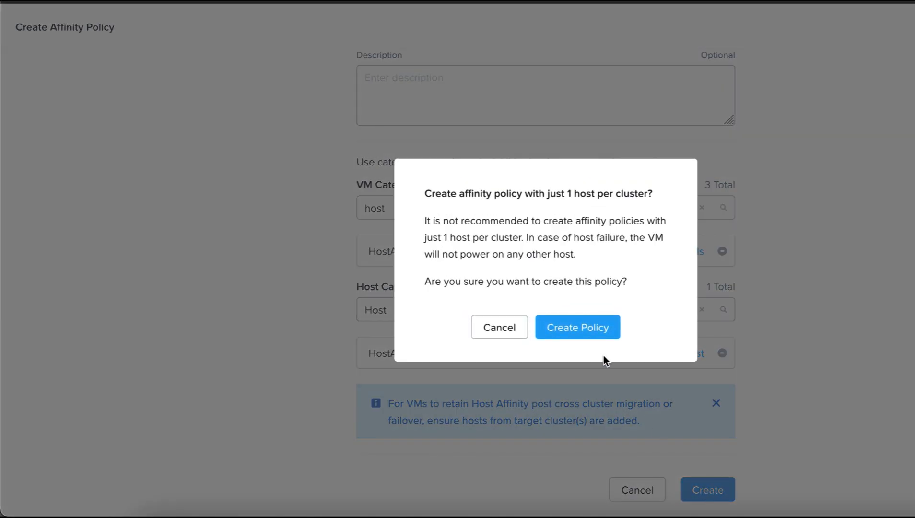
pyautogui.click(577, 327)
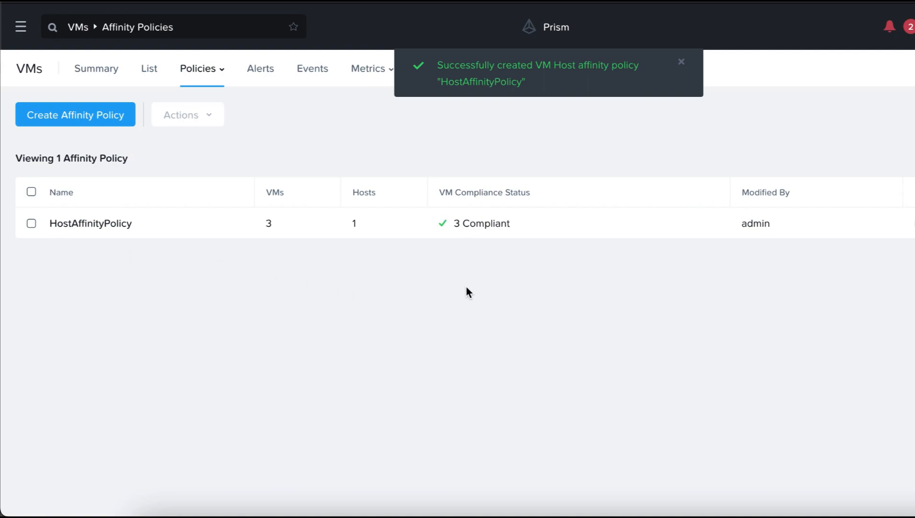
pyautogui.moveTo(90, 223)
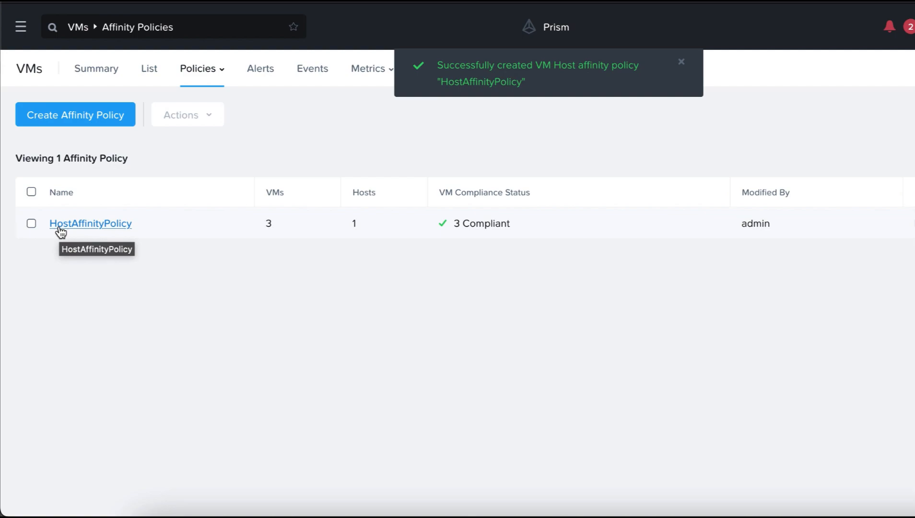
pyautogui.click(90, 223)
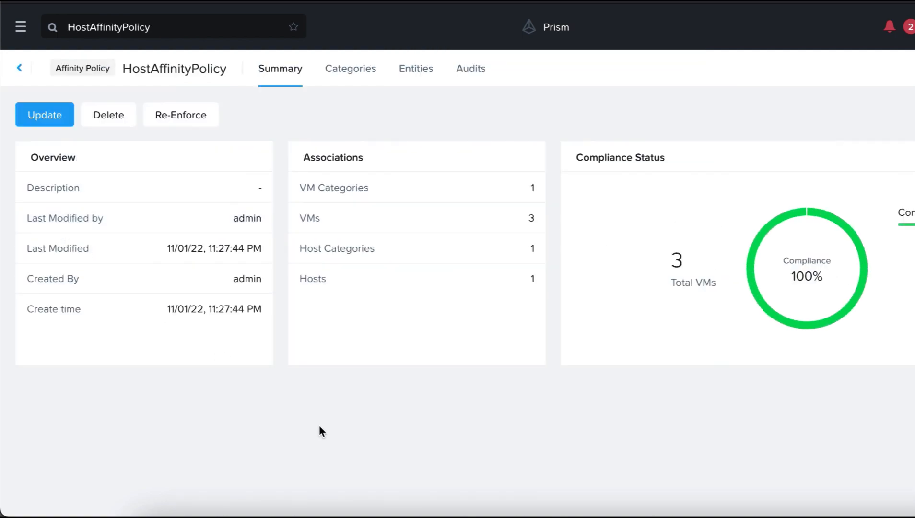
pyautogui.moveTo(580, 445)
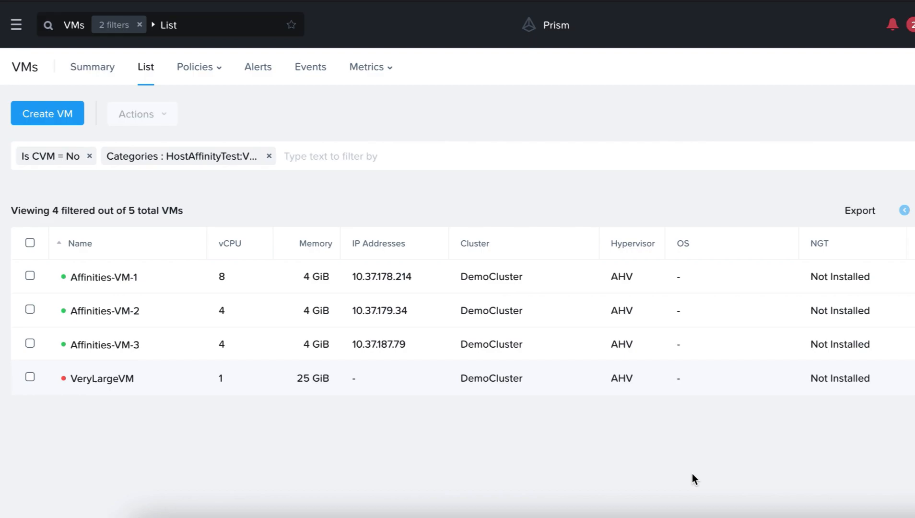
pyautogui.moveTo(127, 392)
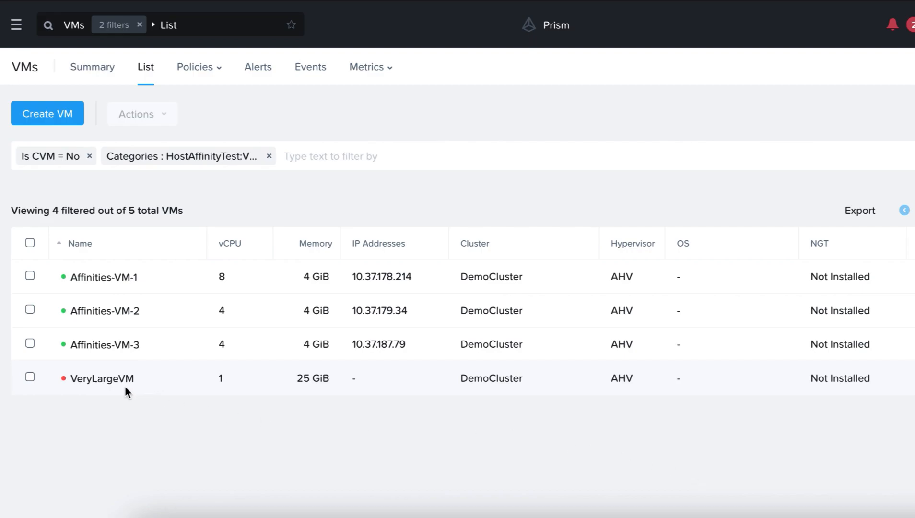
pyautogui.moveTo(311, 399)
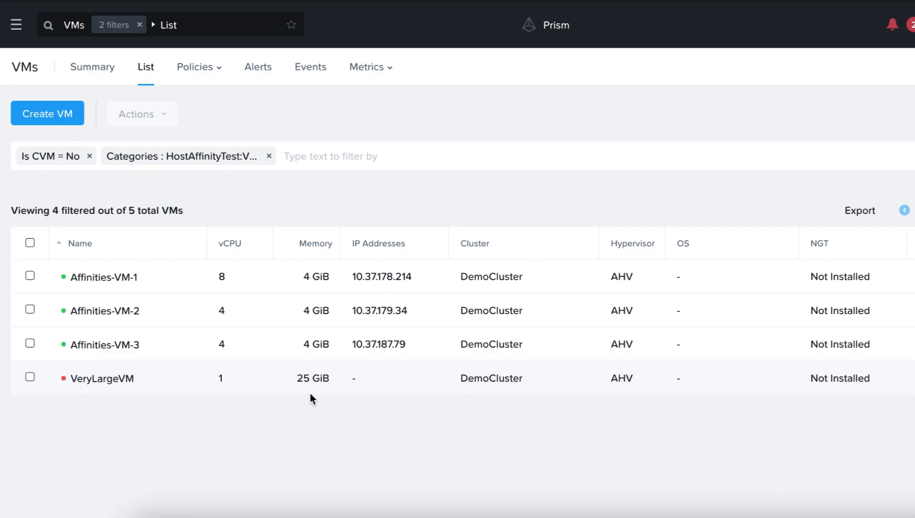
pyautogui.moveTo(320, 391)
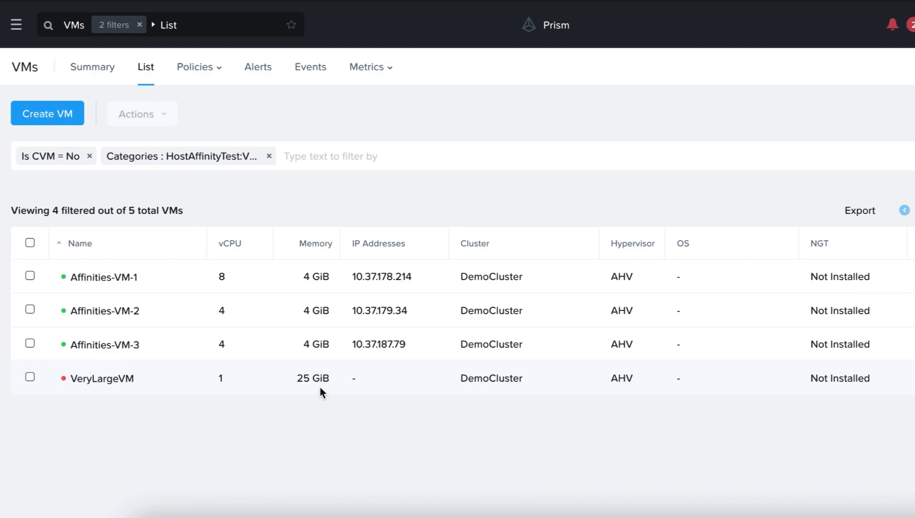
pyautogui.moveTo(226, 174)
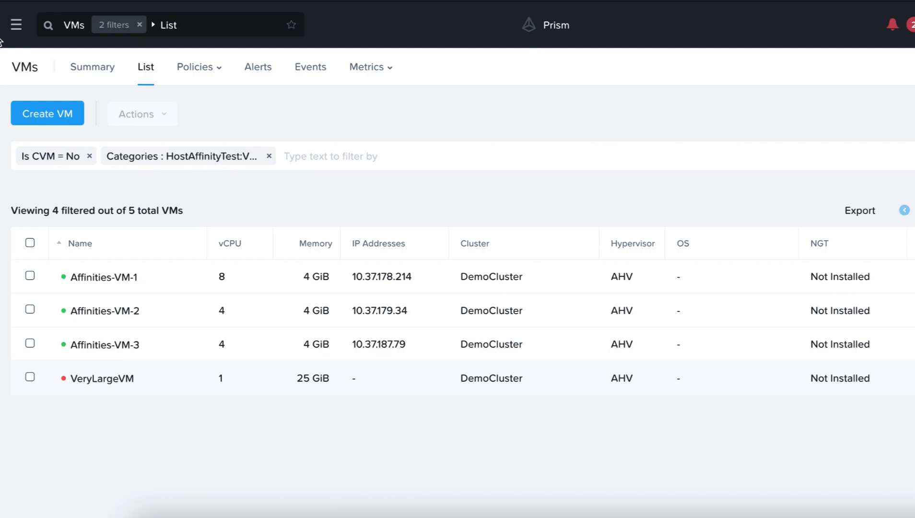
# - Review the HostAffinityTest summary reporting 4 VMs and 1 host, then return to the VMs list
pyautogui.click(15, 25)
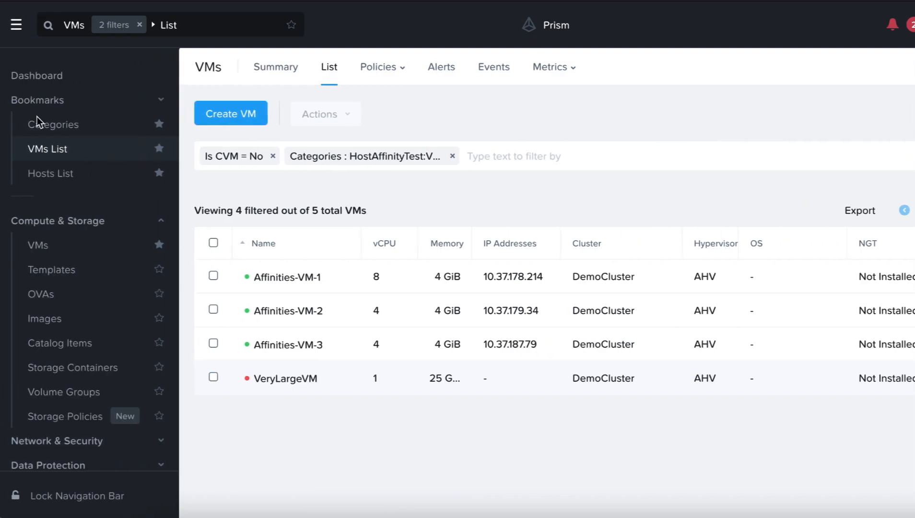
pyautogui.scroll(-3)
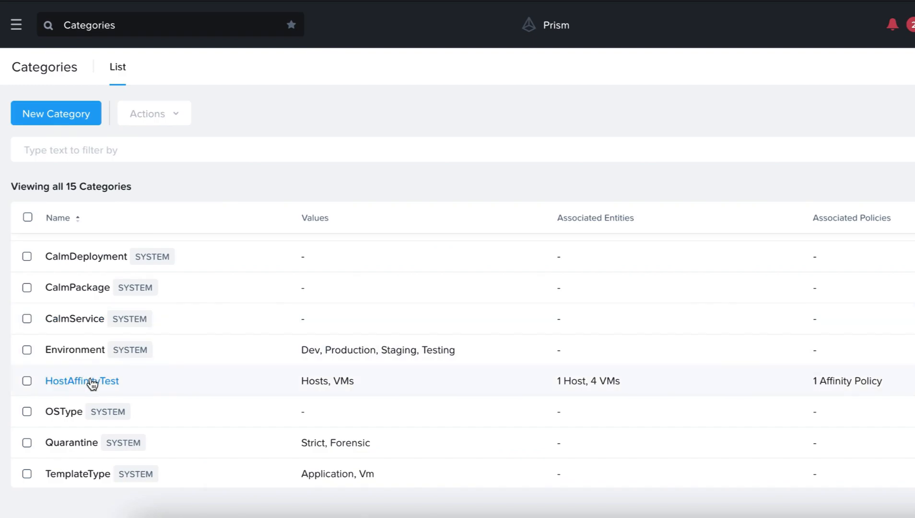
pyautogui.click(81, 380)
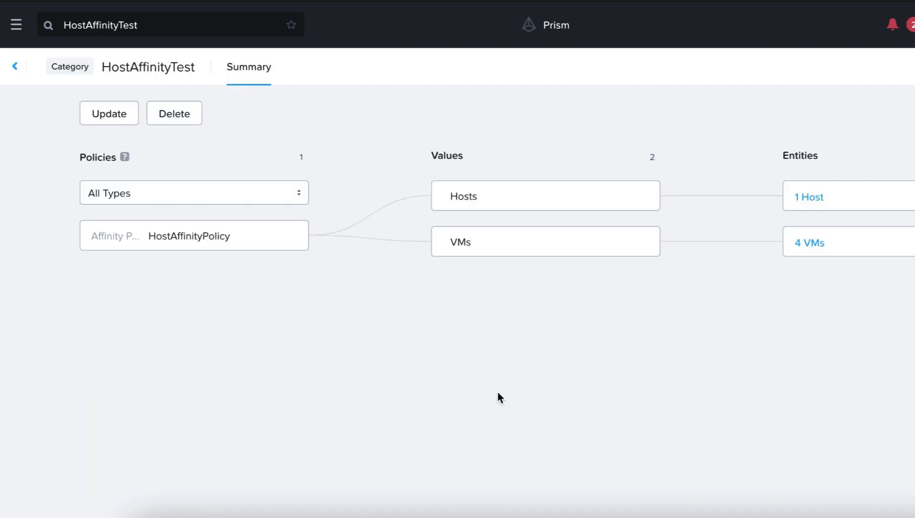
pyautogui.moveTo(612, 434)
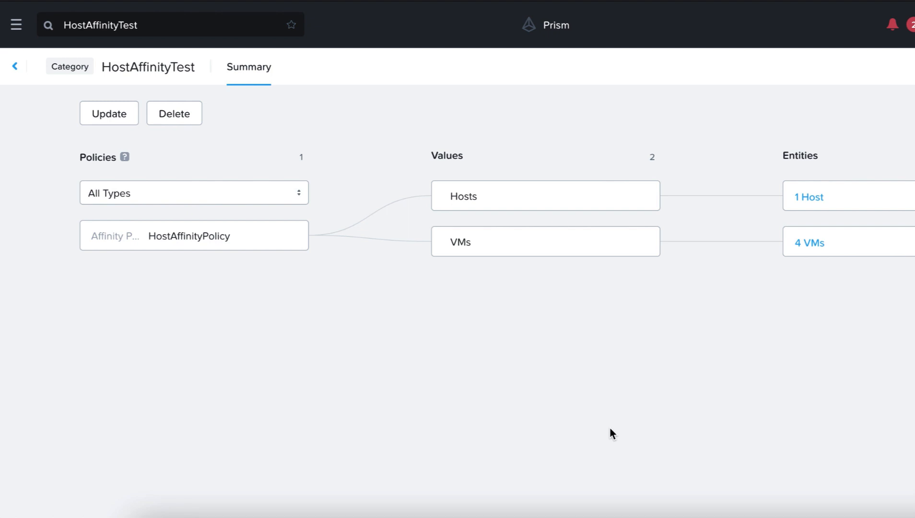
pyautogui.moveTo(220, 199)
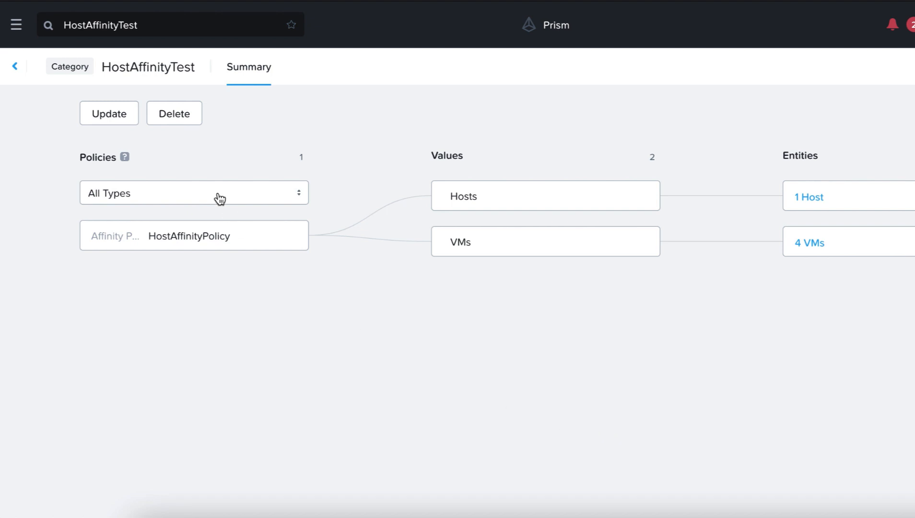
pyautogui.click(16, 25)
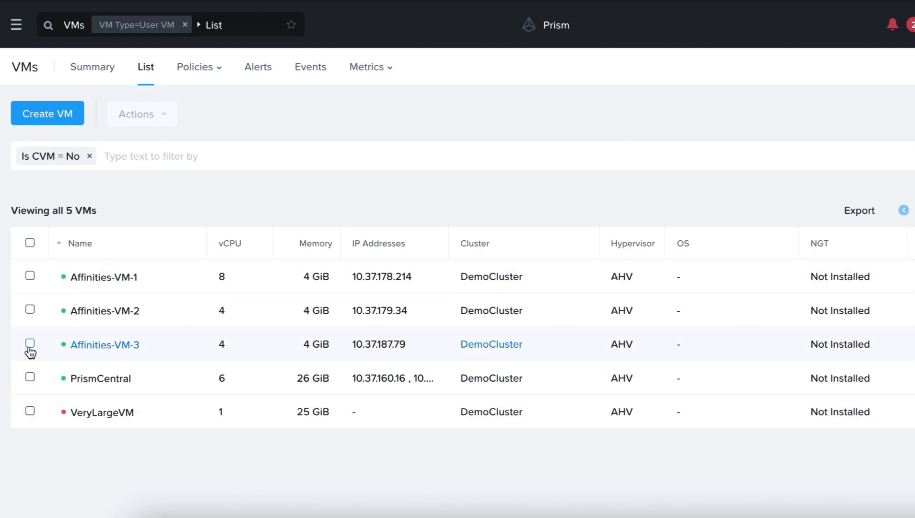
# - Power off Affinities-VM-3 via Actions and confirm, leaving it selected in the list
pyautogui.click(30, 343)
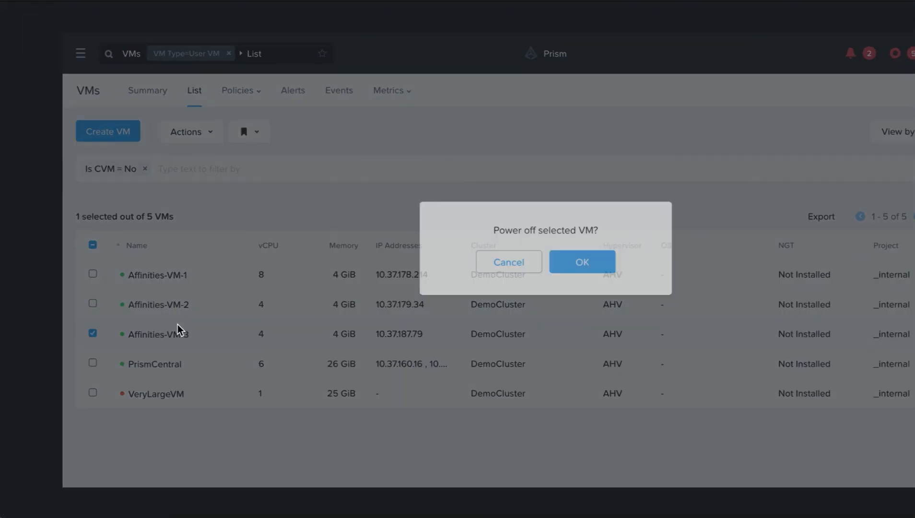
pyautogui.click(581, 261)
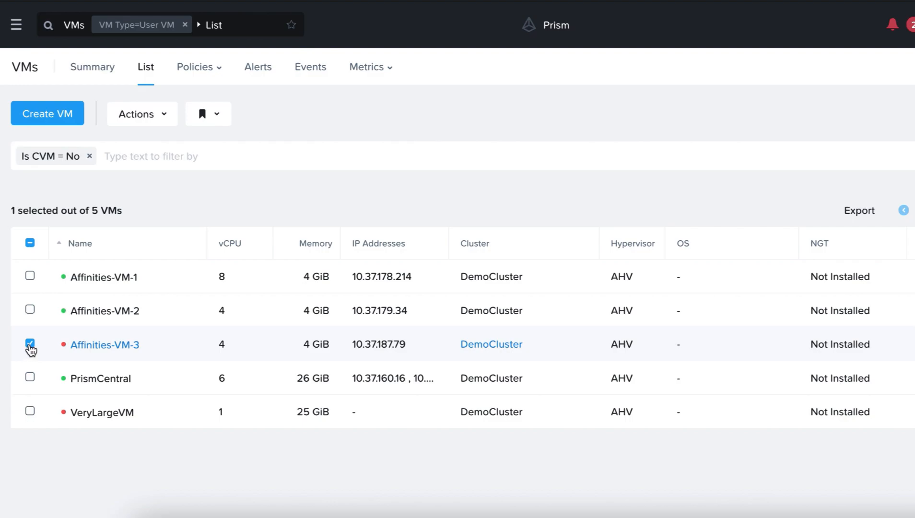
pyautogui.click(30, 344)
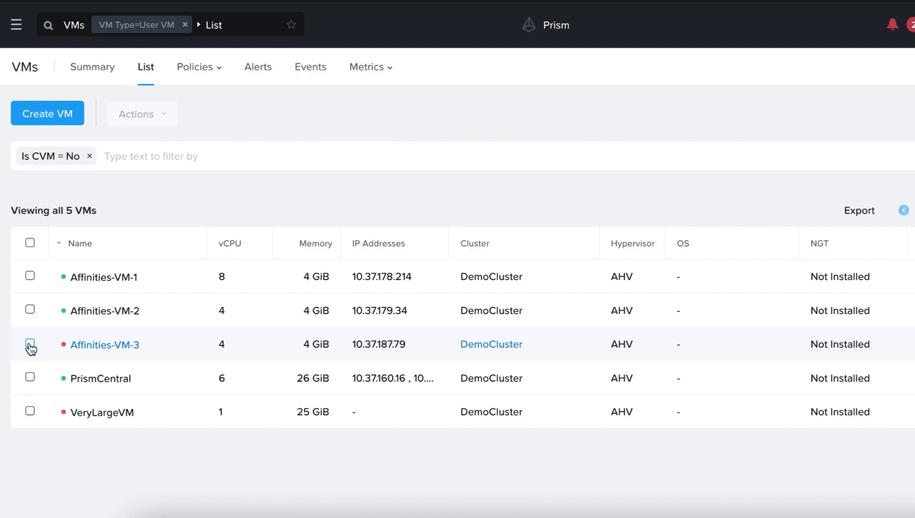
pyautogui.click(30, 343)
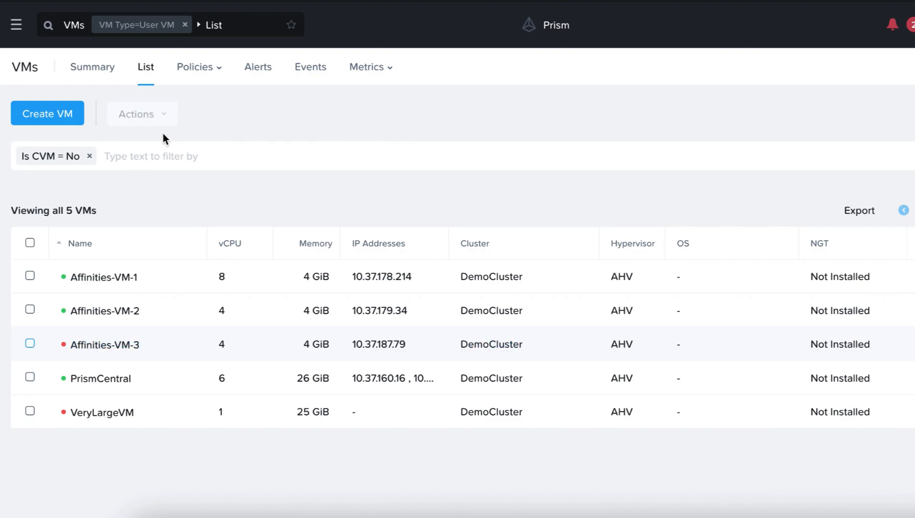
pyautogui.moveTo(103, 310)
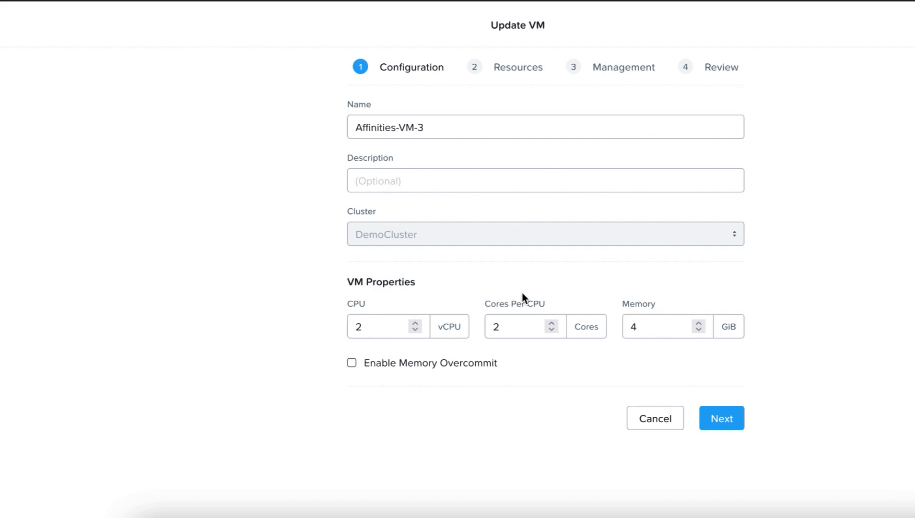
# - Set Affinities-VM-3's memory to 16 GiB in the Update VM wizard and save
pyautogui.click(660, 326)
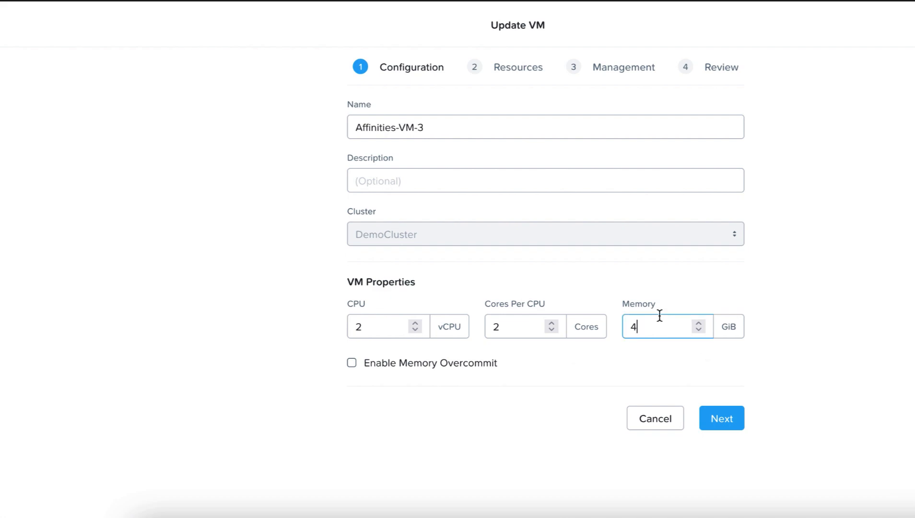
pyautogui.write('16')
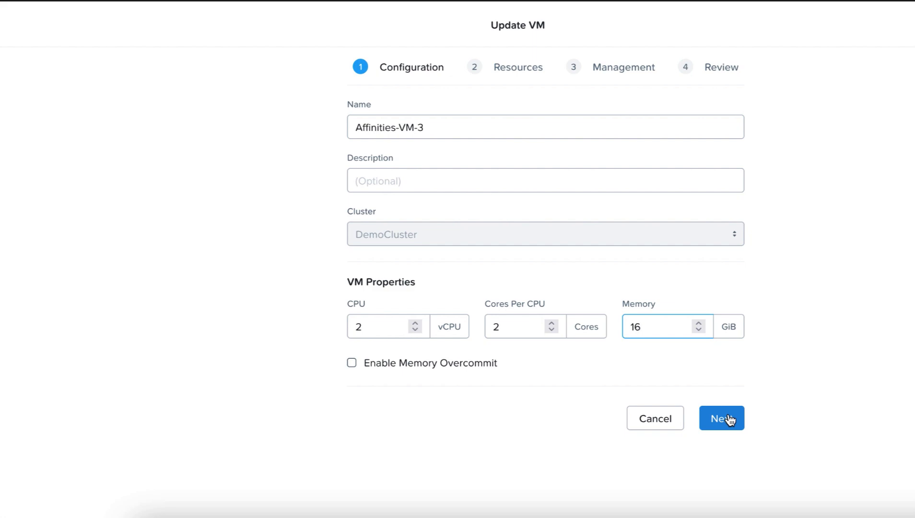
pyautogui.click(721, 418)
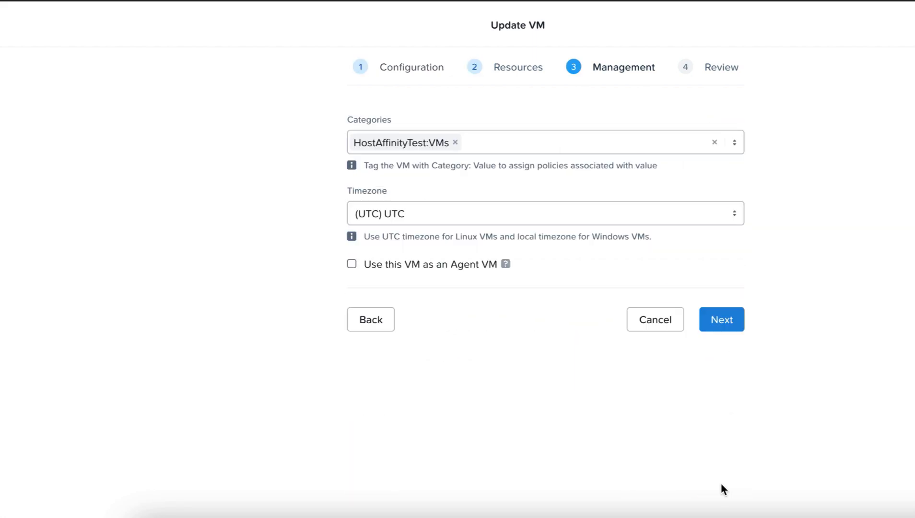
pyautogui.click(721, 319)
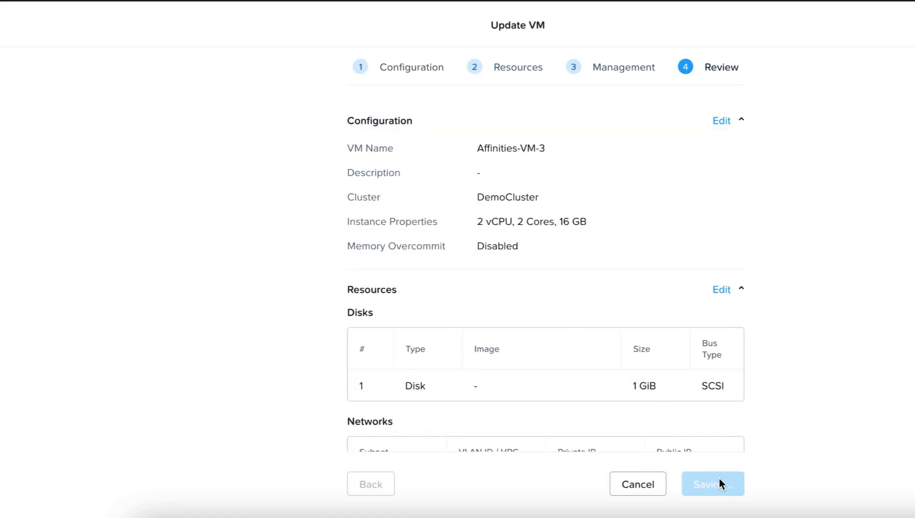
pyautogui.click(712, 485)
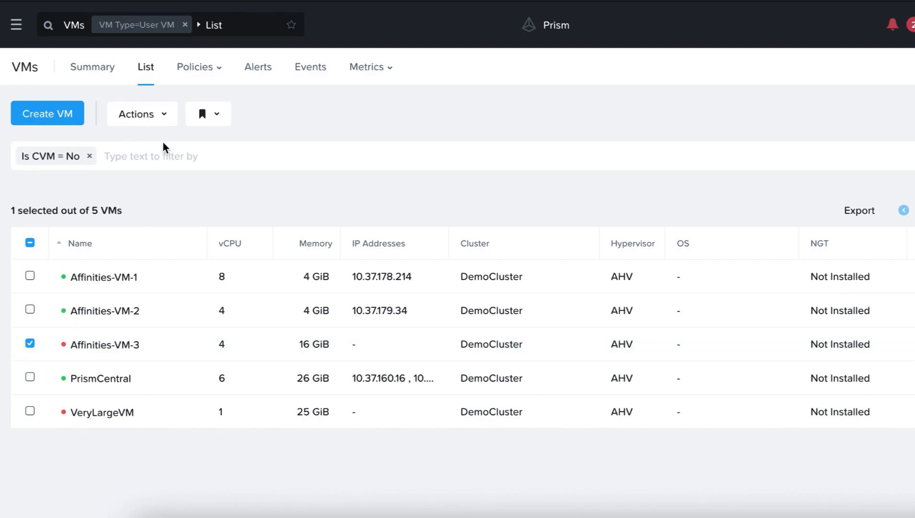
# - Run an action from the Actions menu on Affinities-VM-3, acknowledged as an update to one VM
pyautogui.click(141, 114)
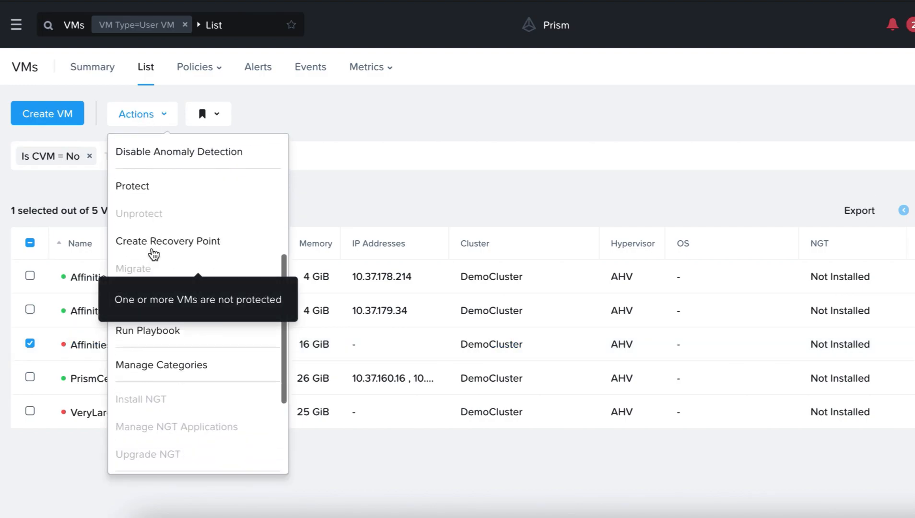
pyautogui.click(161, 365)
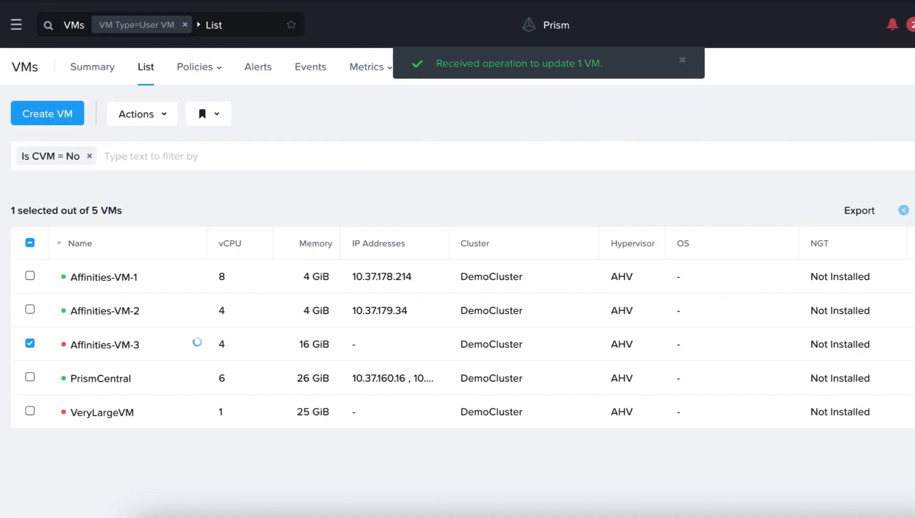
pyautogui.moveTo(783, 383)
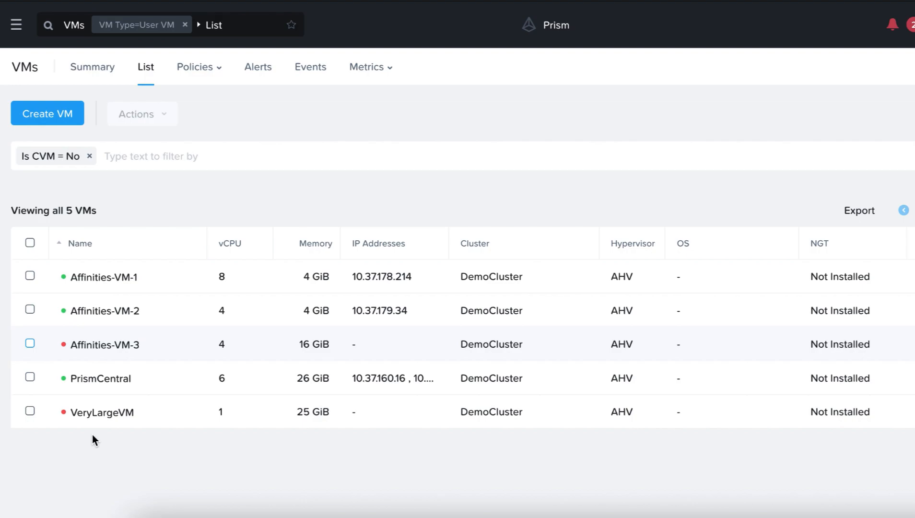
pyautogui.moveTo(38, 414)
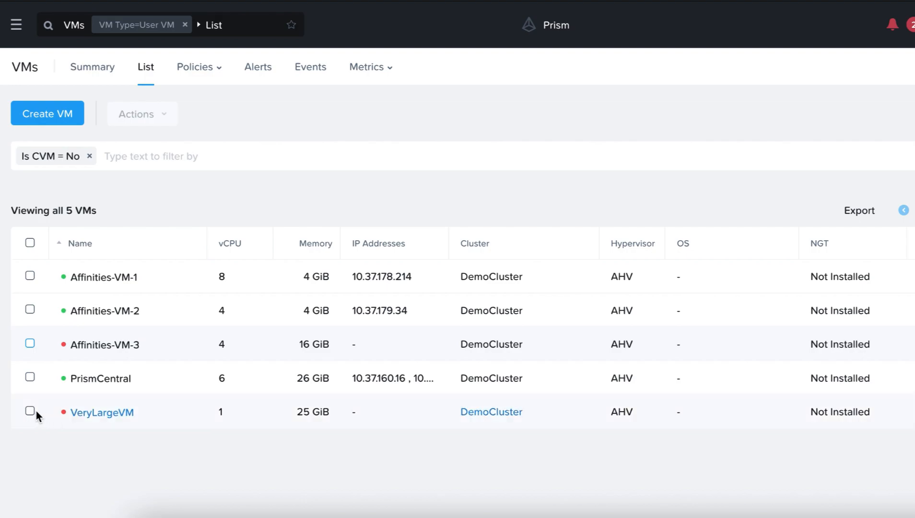
# - Power on Affinities-VM-3 and open its Summary page showing it running on host-2
pyautogui.click(30, 411)
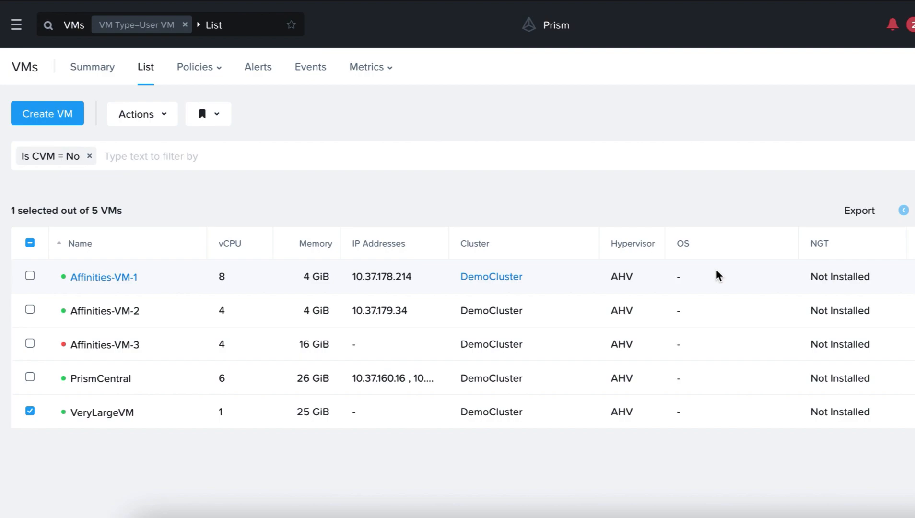
pyautogui.click(29, 412)
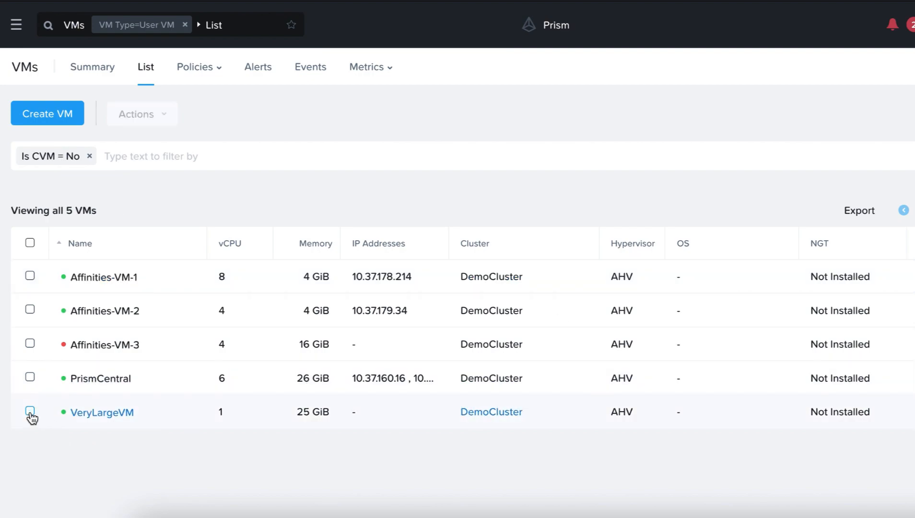
pyautogui.click(30, 343)
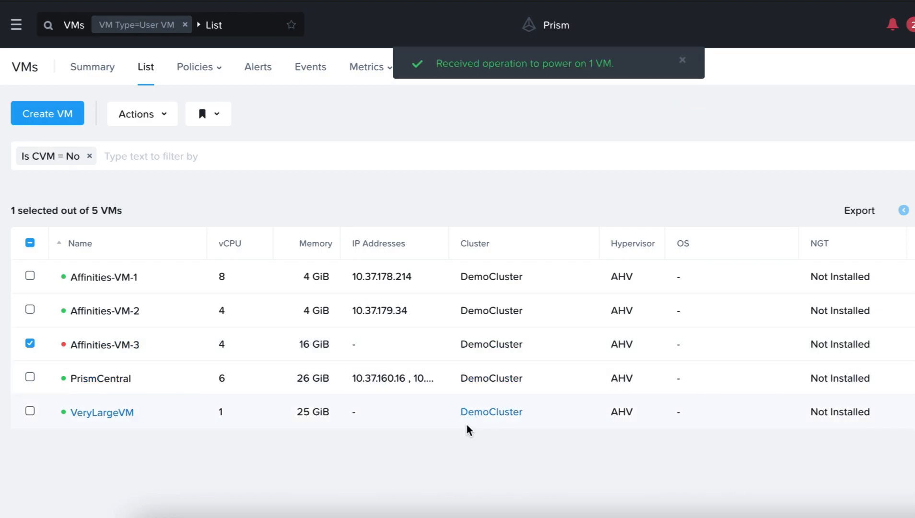
pyautogui.click(104, 344)
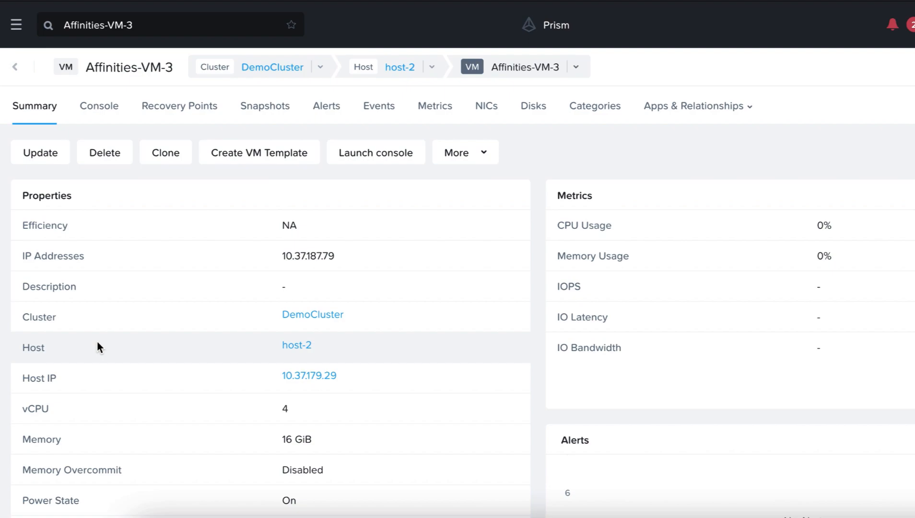
pyautogui.moveTo(251, 355)
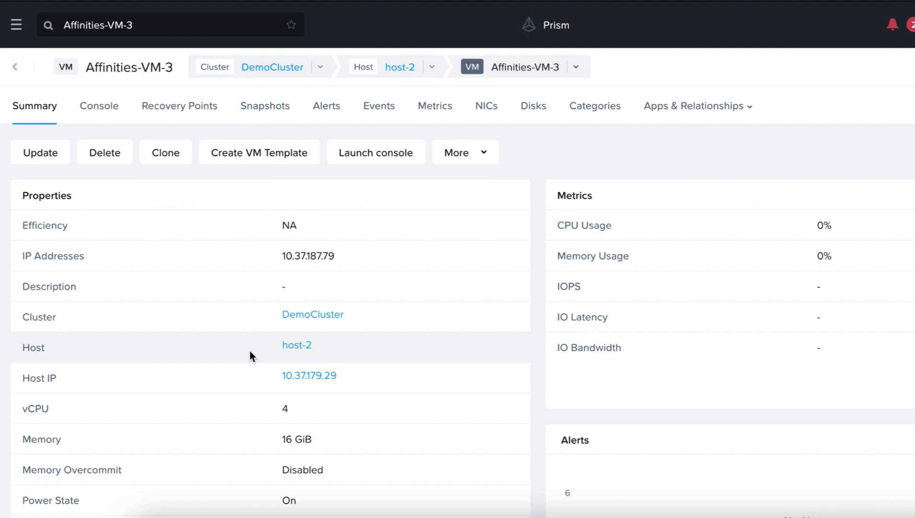
# - Bring up the main navigation over Affinities-VM-3's summary
pyautogui.click(16, 25)
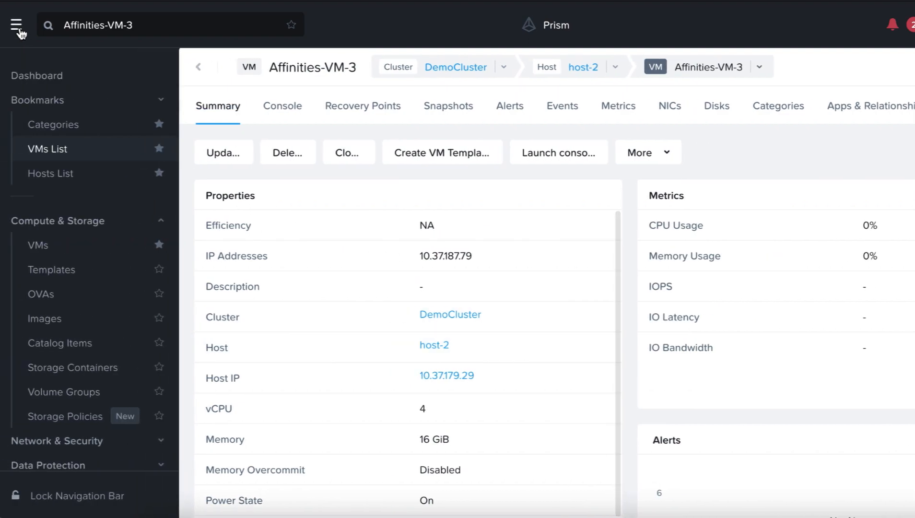
# - Manage categories of Affinities-VM-3 from the VMs list and search 'host' to see HostAffinityTest: VMs
pyautogui.click(48, 148)
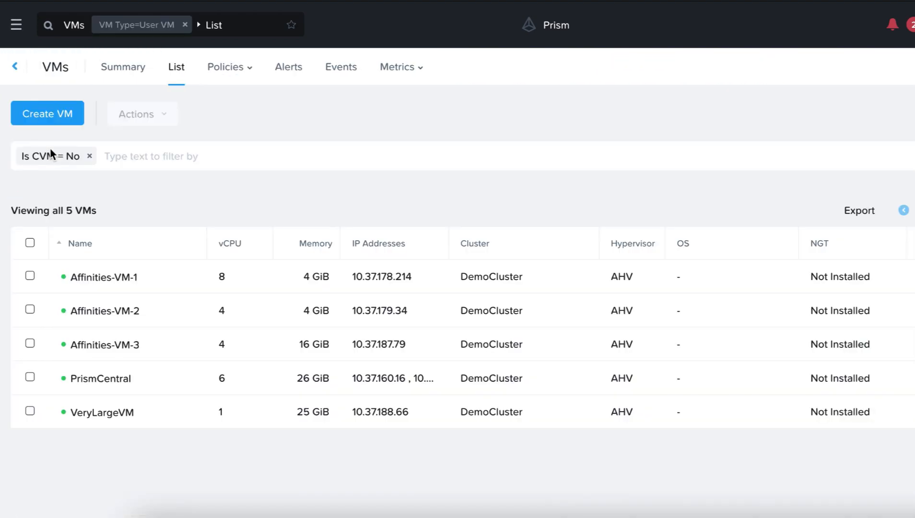
pyautogui.click(30, 344)
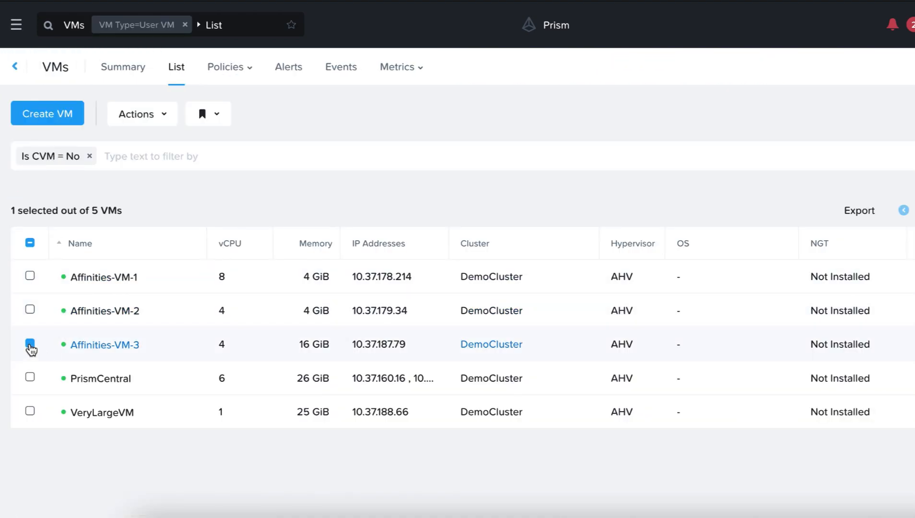
pyautogui.click(141, 114)
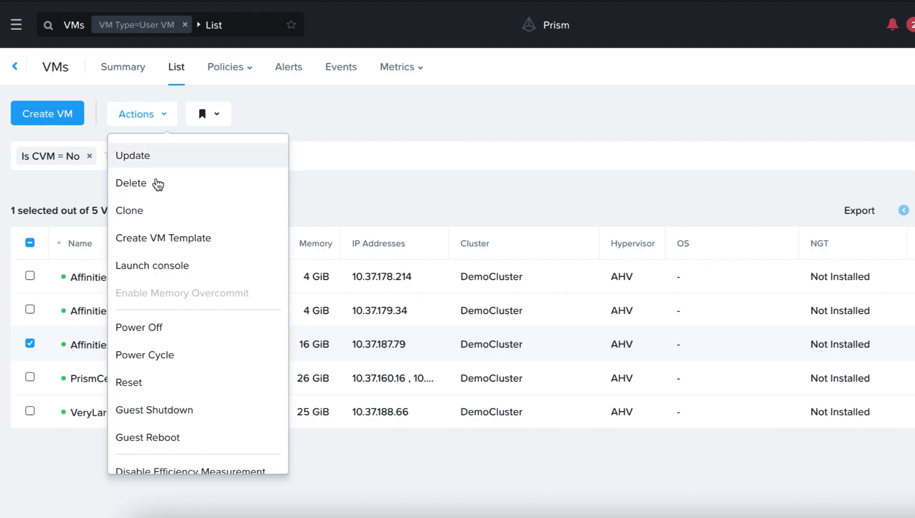
pyautogui.scroll(-3)
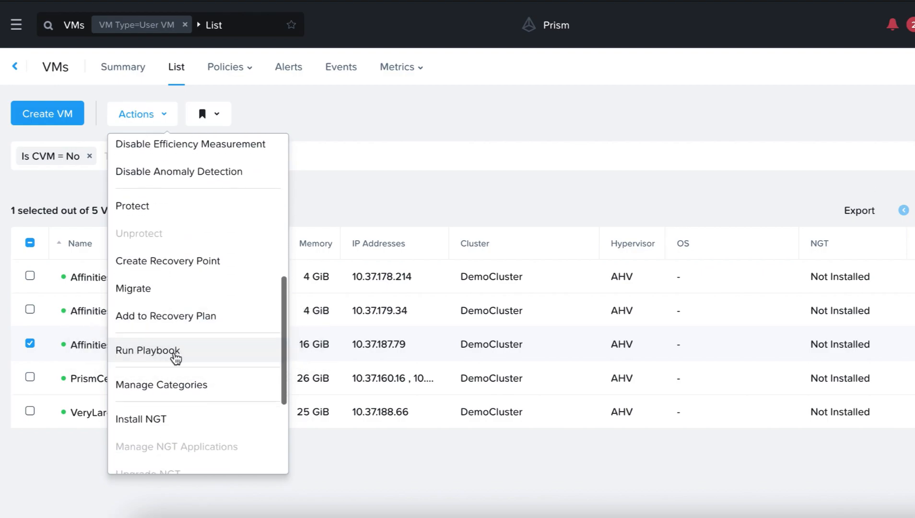
pyautogui.click(162, 384)
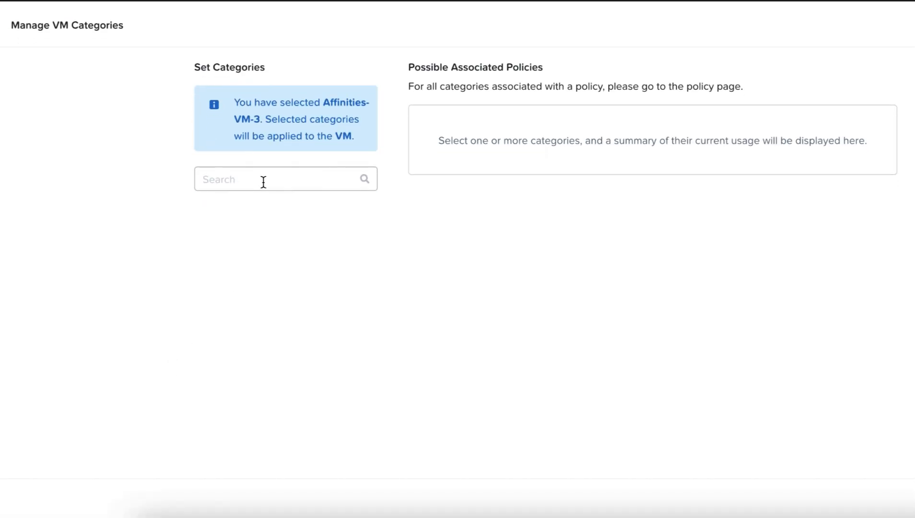
pyautogui.write('host')
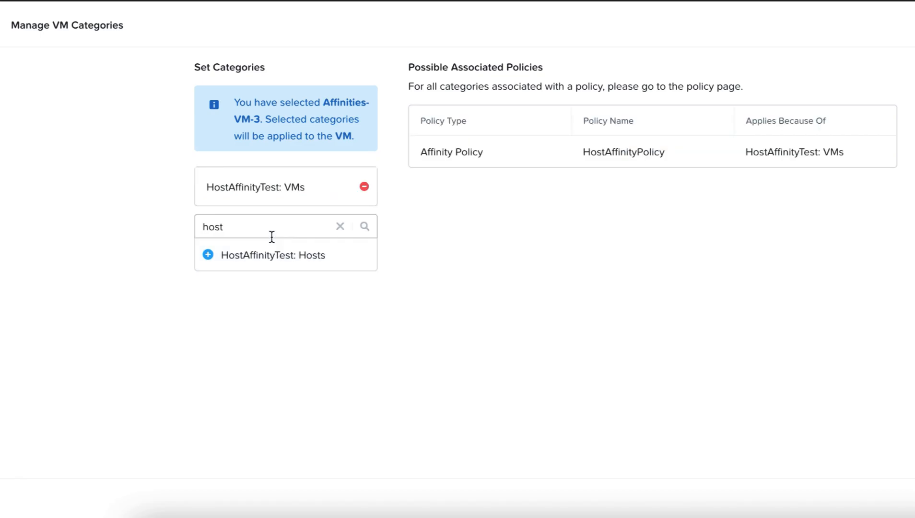
pyautogui.moveTo(635, 419)
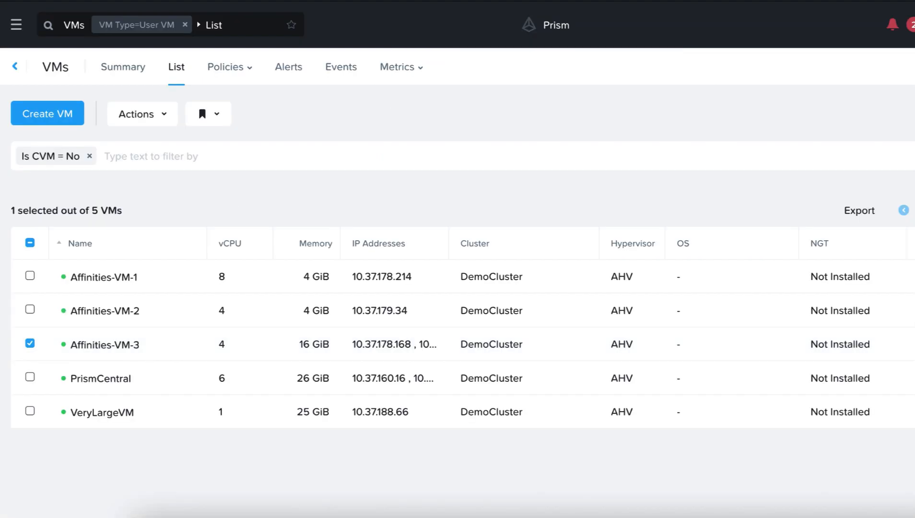
pyautogui.click(225, 66)
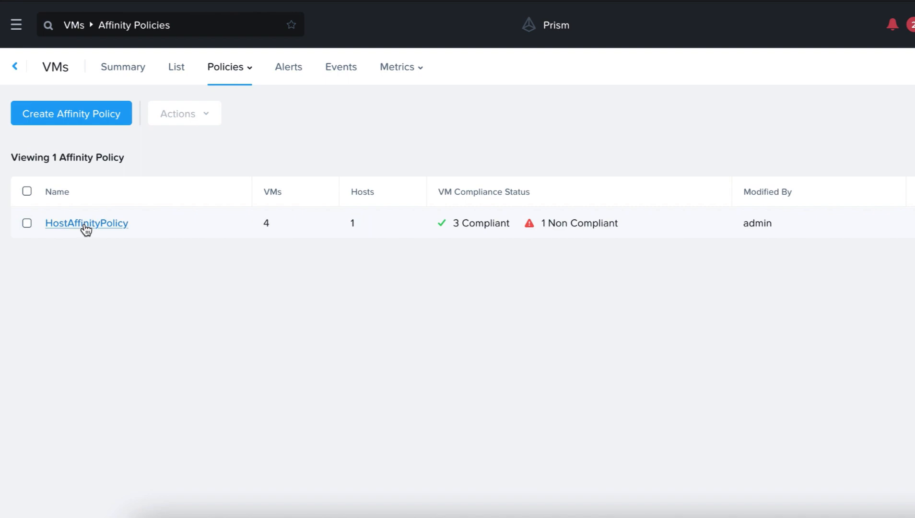
pyautogui.click(85, 222)
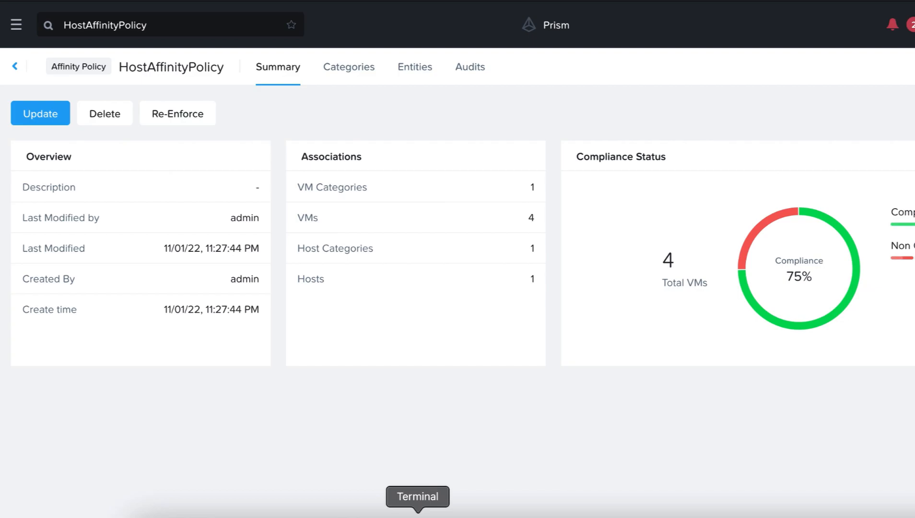
pyautogui.click(16, 25)
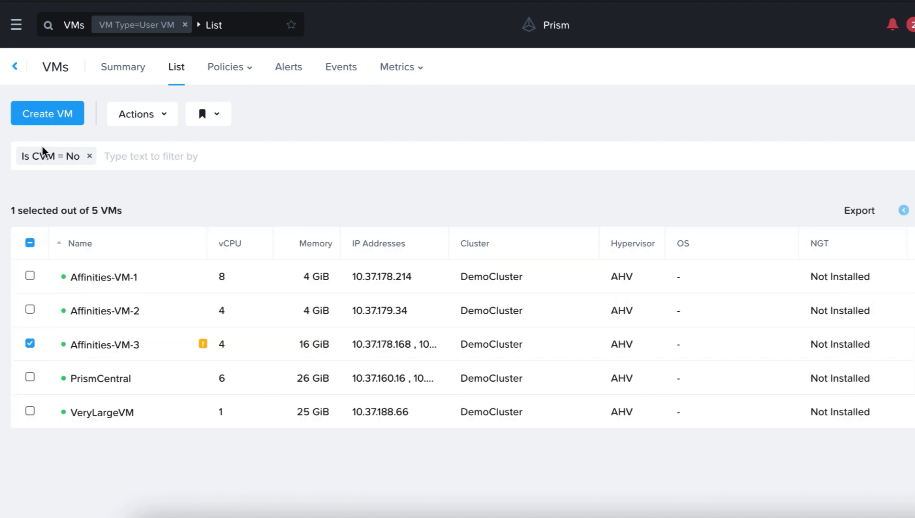
# - Switch selection from Affinities-VM-3 to VeryLargeVM, power it off, then deselect it
pyautogui.click(30, 343)
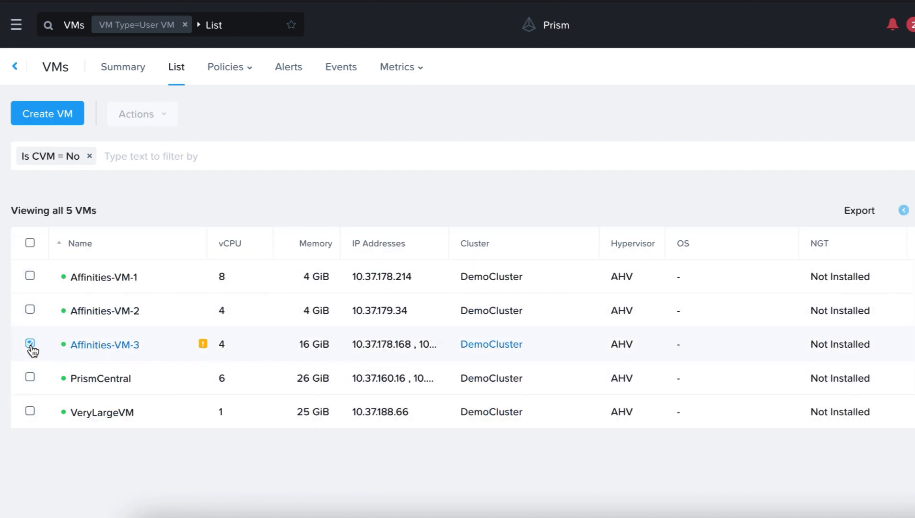
pyautogui.click(29, 411)
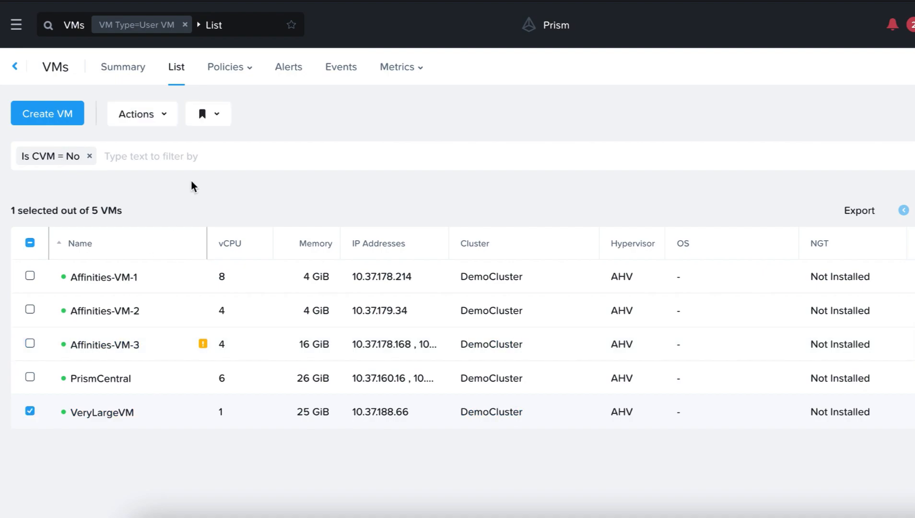
pyautogui.click(142, 114)
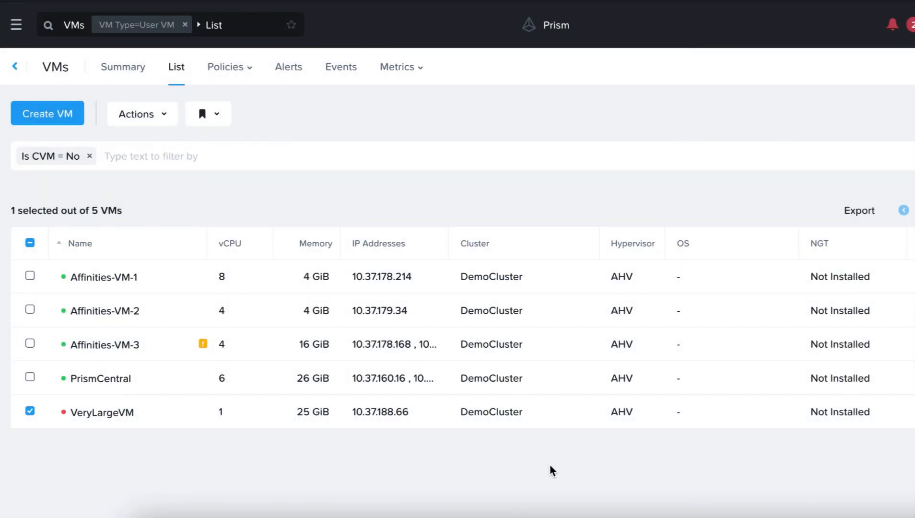
pyautogui.click(30, 410)
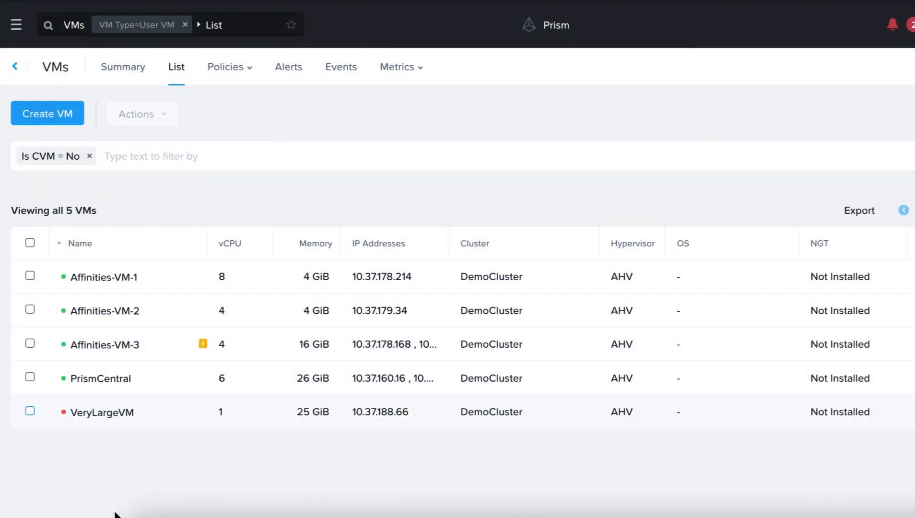
pyautogui.moveTo(140, 512)
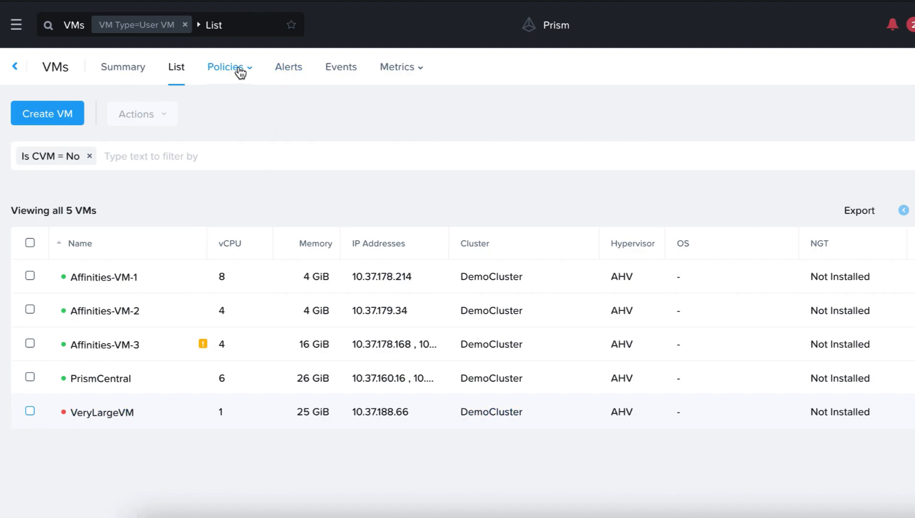
# - Navigate to Affinity Policies and view the details of HostAffinityPolicy
pyautogui.click(225, 66)
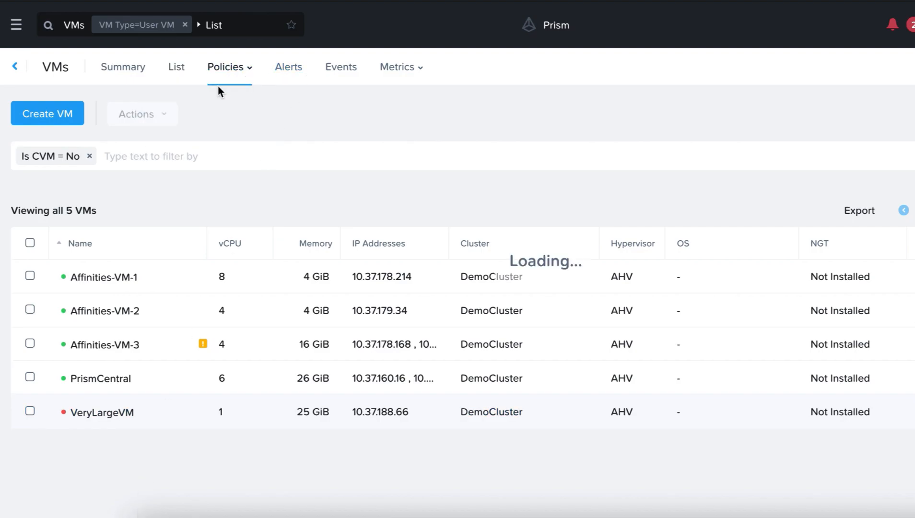
pyautogui.click(225, 67)
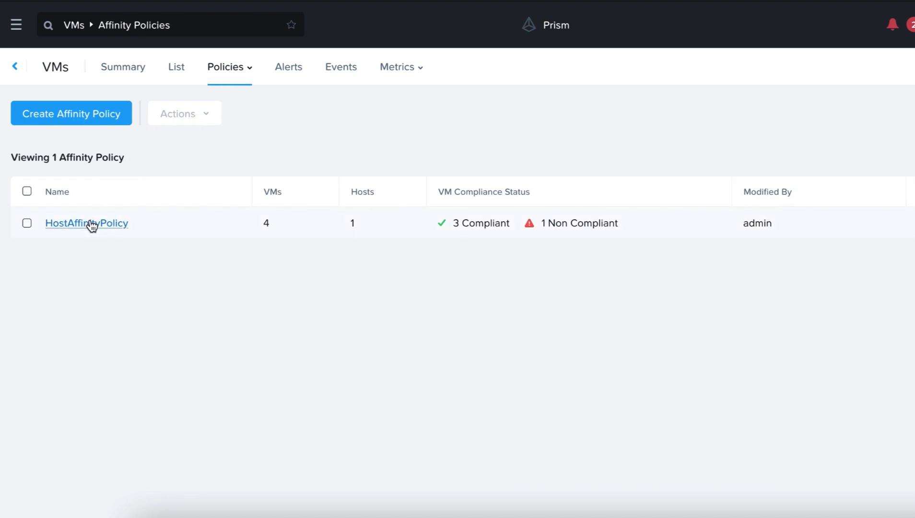
pyautogui.click(85, 222)
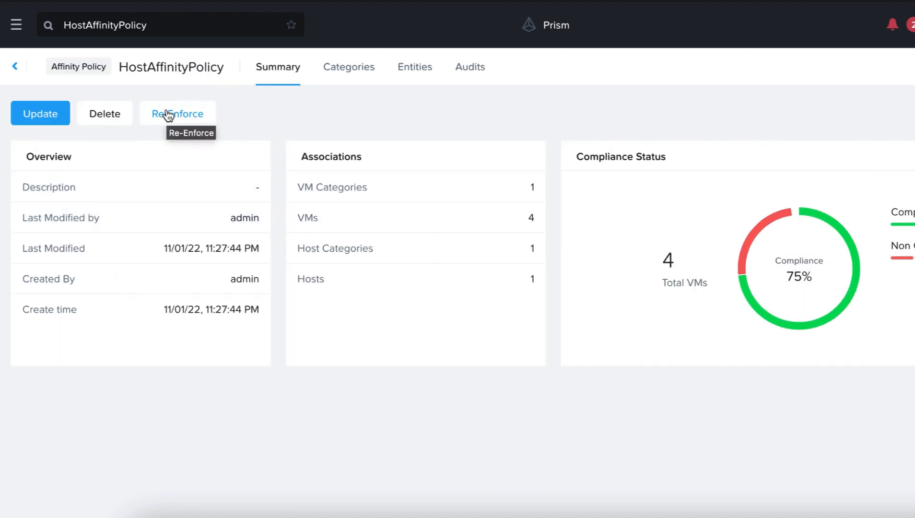
# - Re-enforce HostAffinityPolicy on its non-compliant VM and confirm
pyautogui.click(176, 113)
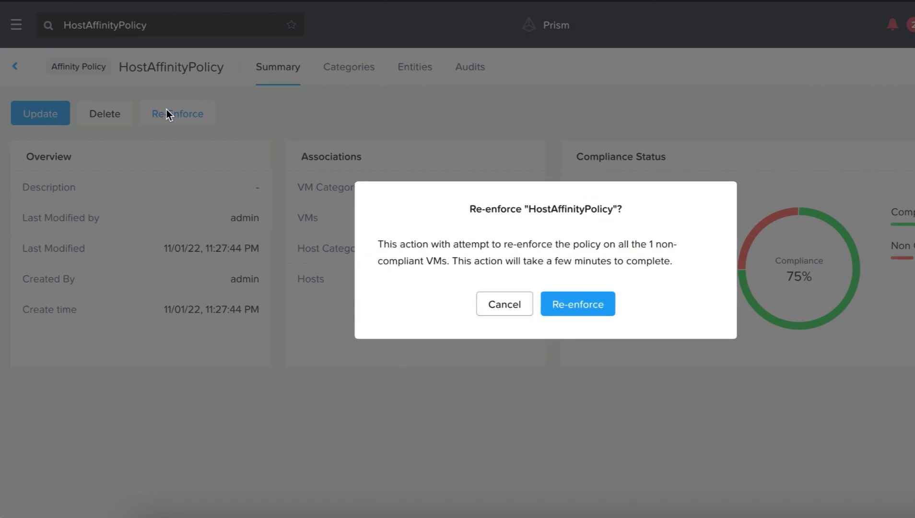
pyautogui.click(577, 303)
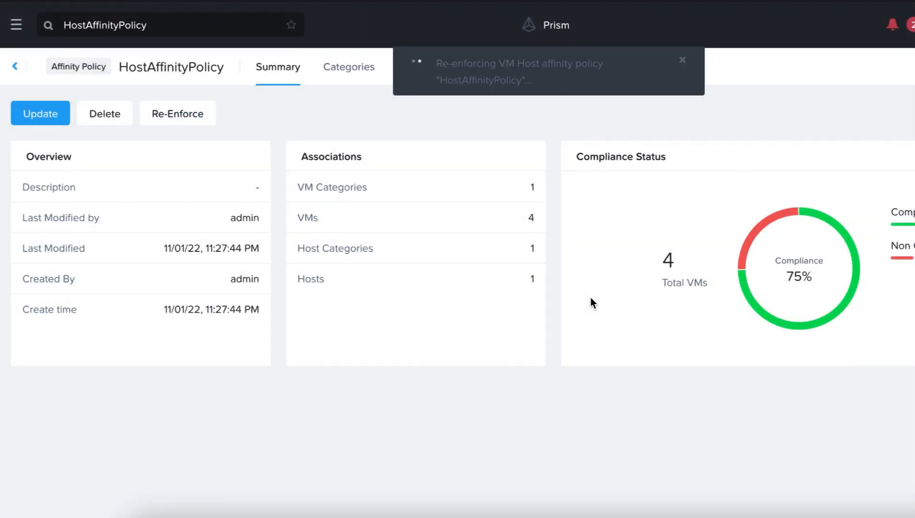